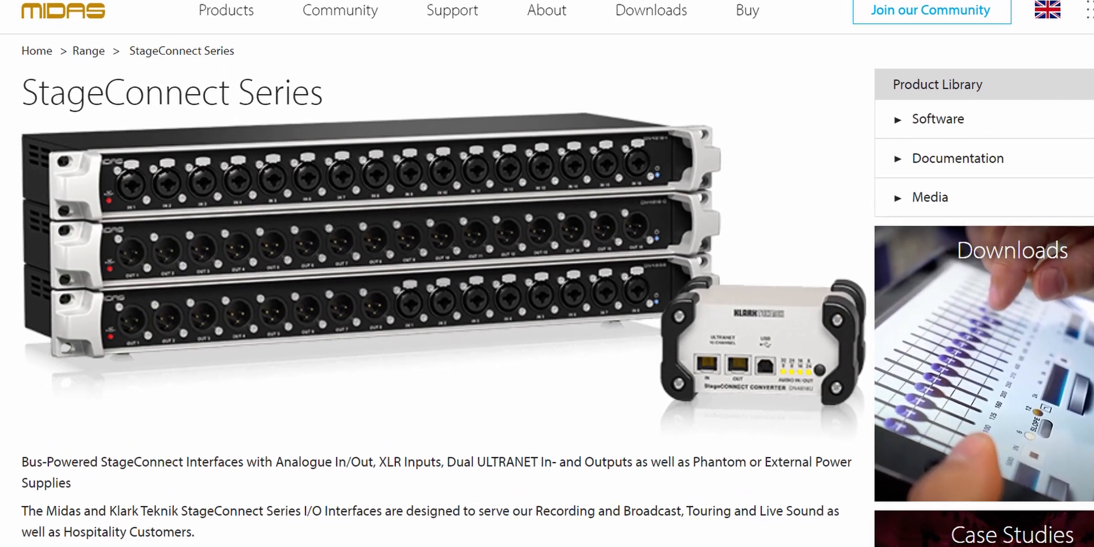
Scroll through the Midas StageConnect Series overview introduction
scroll(down, 3)
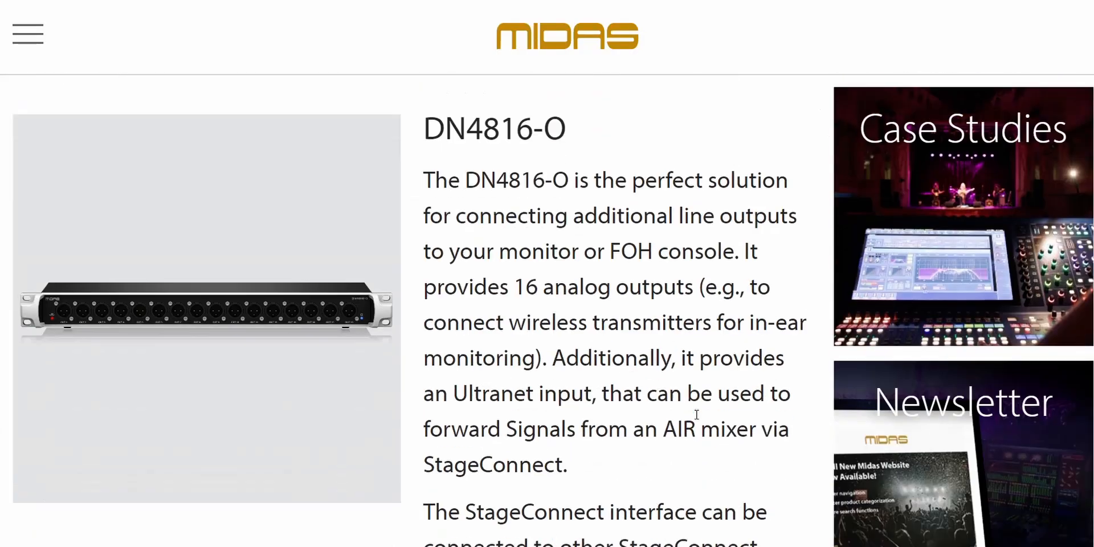
Scroll down the DN4816-O page through the StageConnect and Ultranet description text
scroll(down, 3)
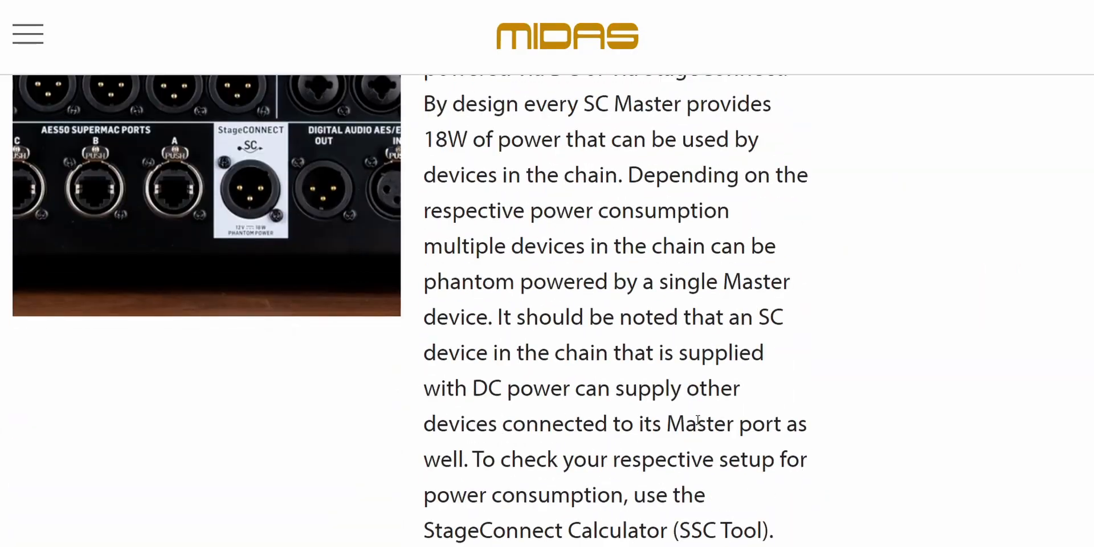
scroll(down, 3)
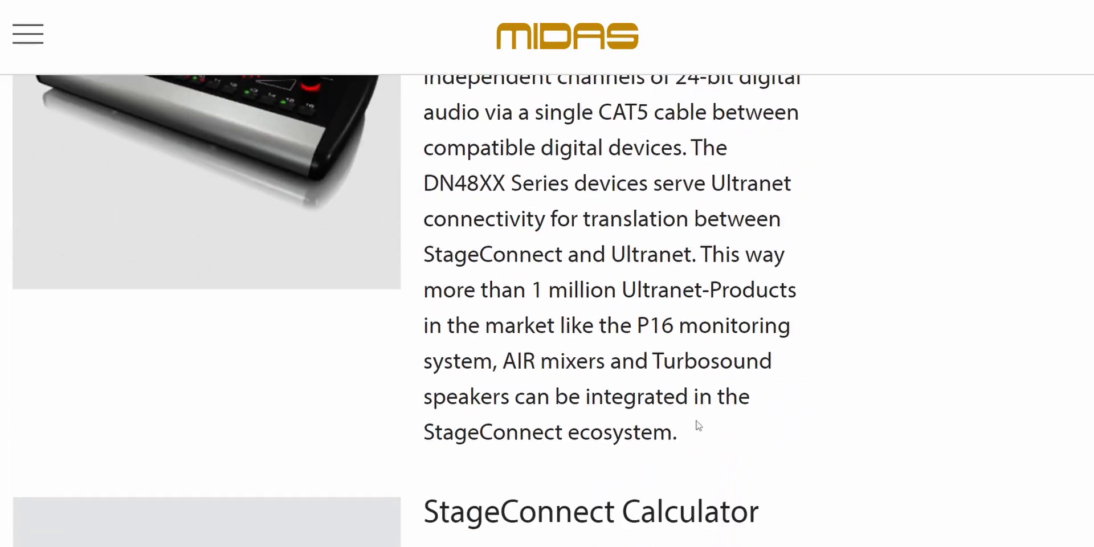
drag(503, 362, 675, 432)
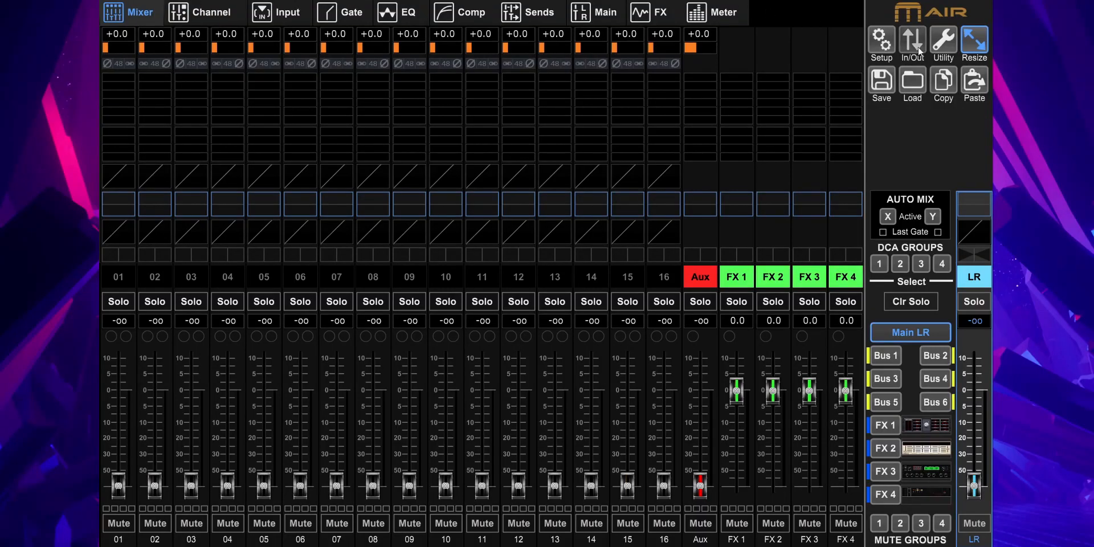
Show the In/Out patching window's Input, USB Returns and USB Sends routing pages
click(912, 42)
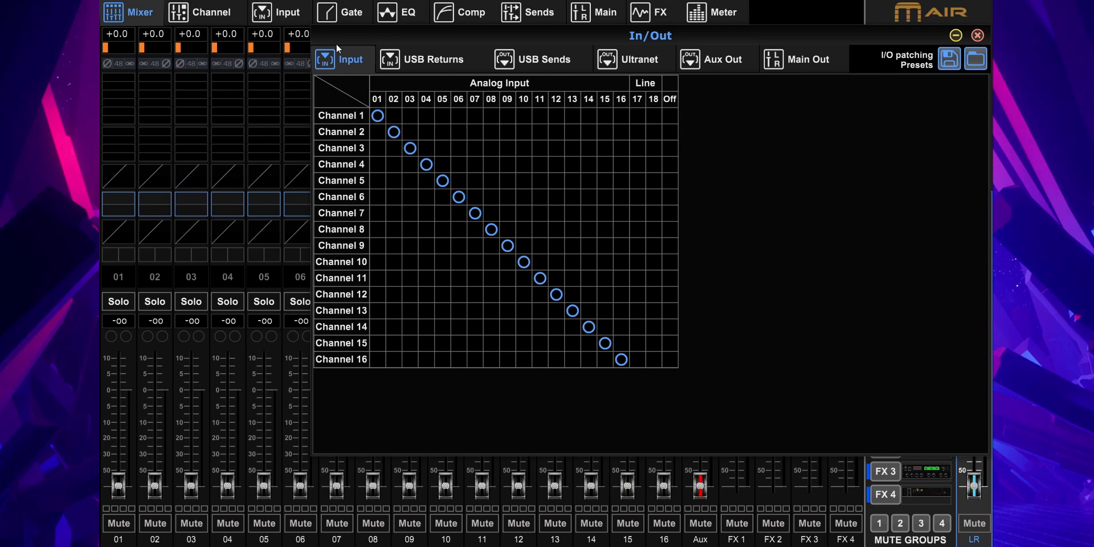
mouse_move(375, 87)
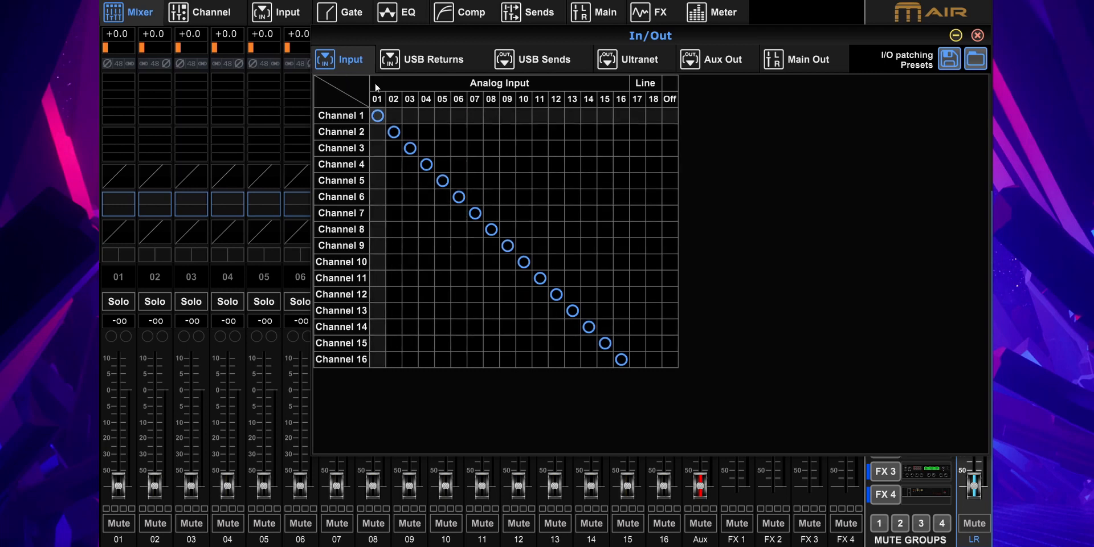
click(433, 58)
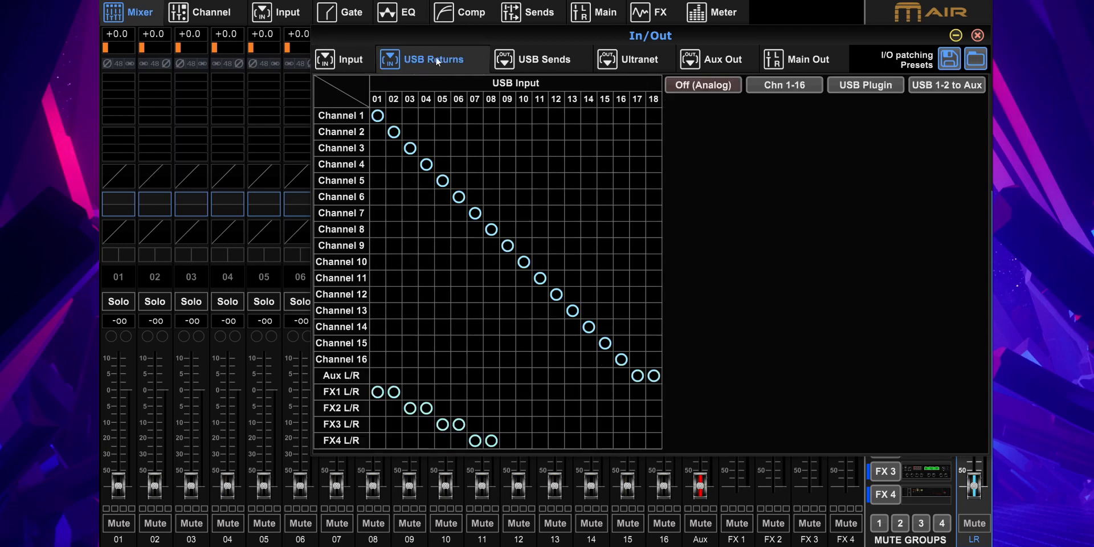
mouse_move(710, 125)
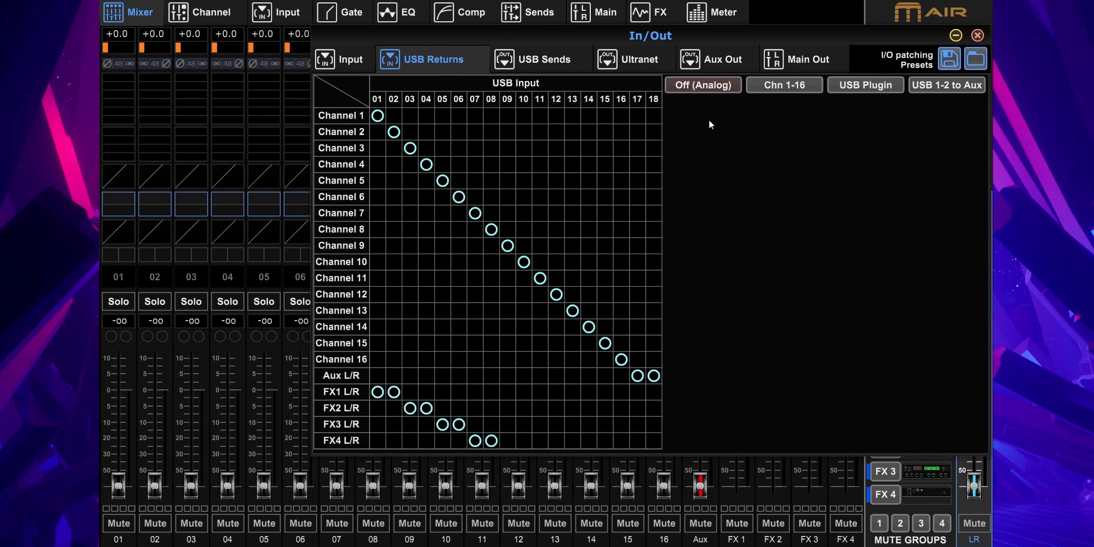
click(541, 58)
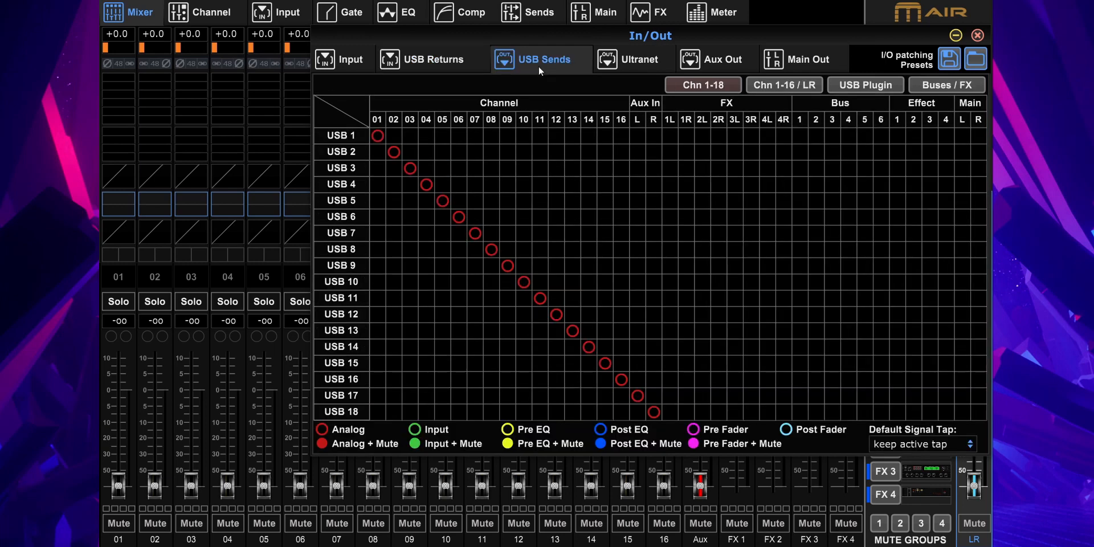
mouse_move(534, 82)
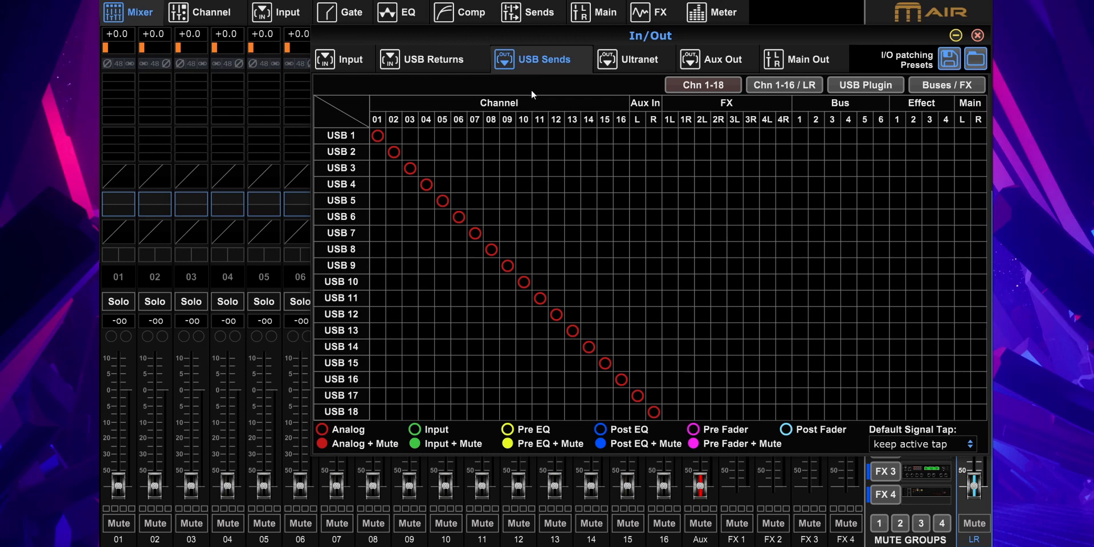
Review the Aux Out, Main Out and Ultranet output routing pages
click(715, 58)
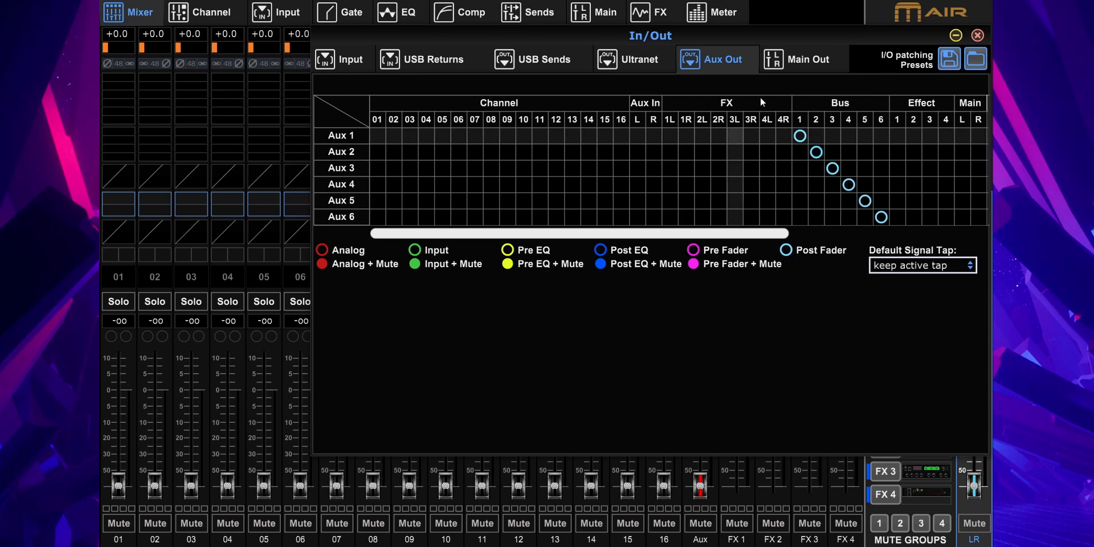
click(799, 58)
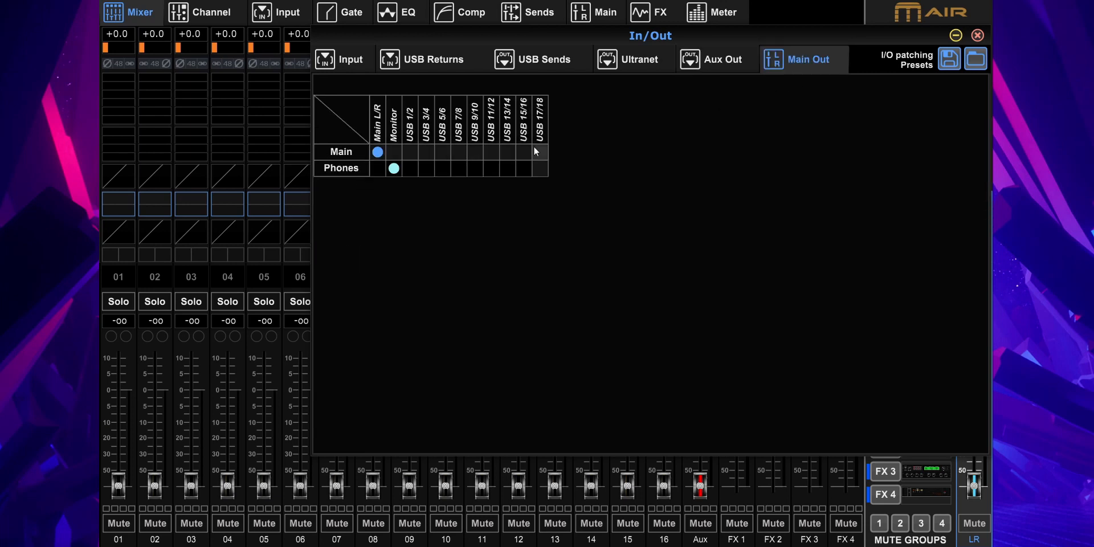
mouse_move(887, 151)
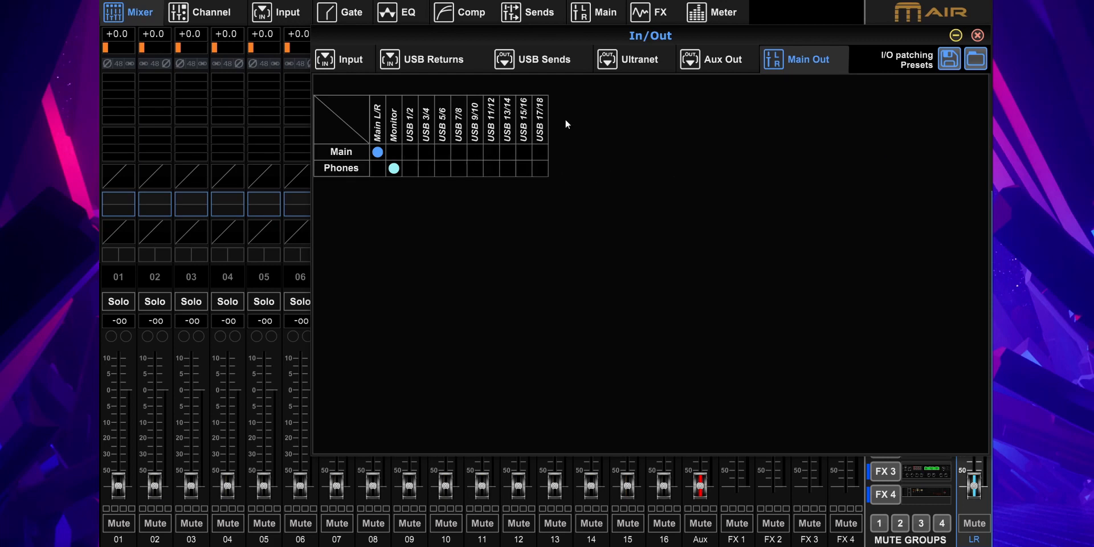
click(638, 58)
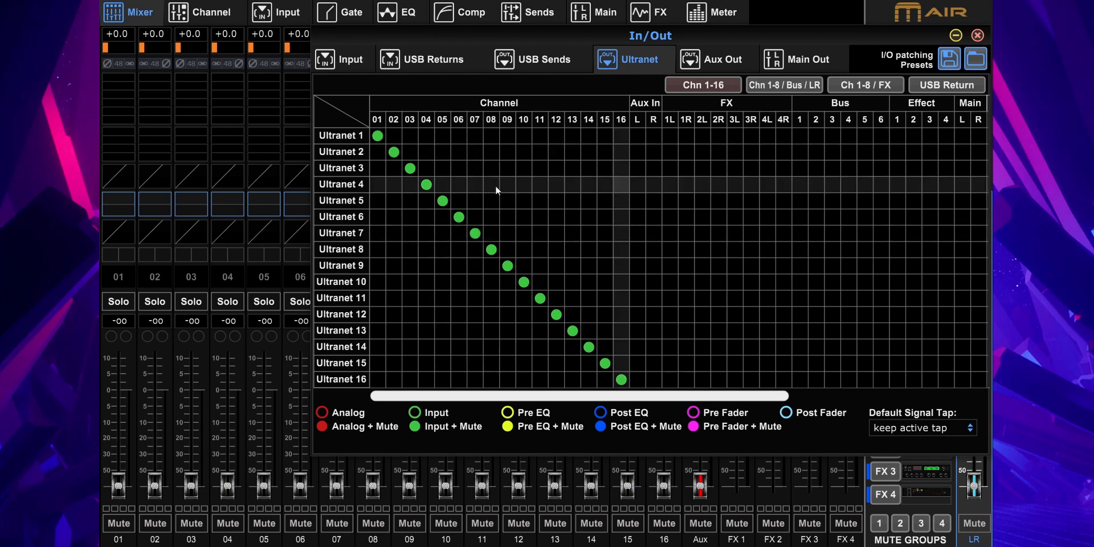
mouse_move(532, 208)
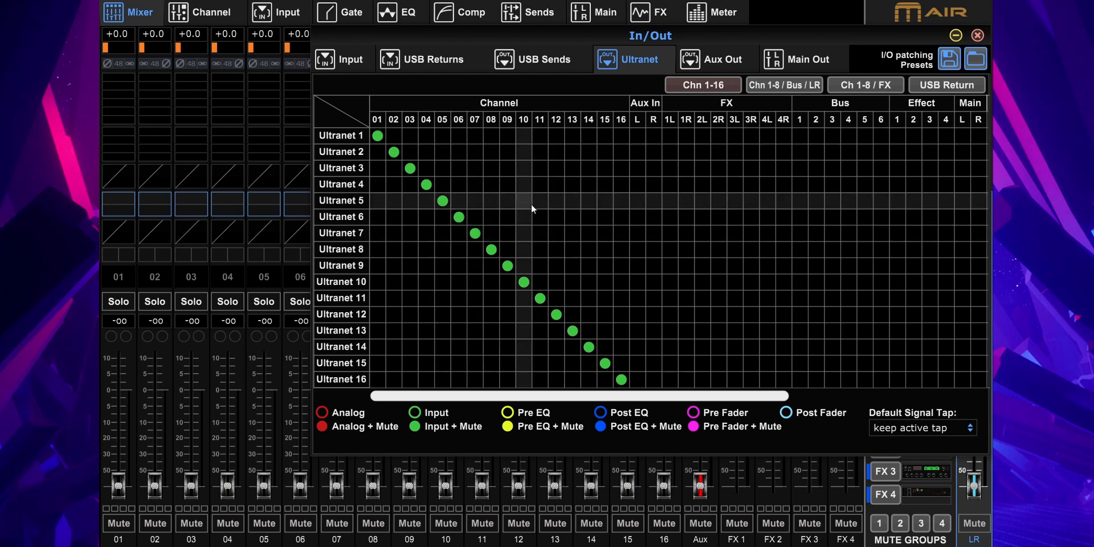
mouse_move(401, 163)
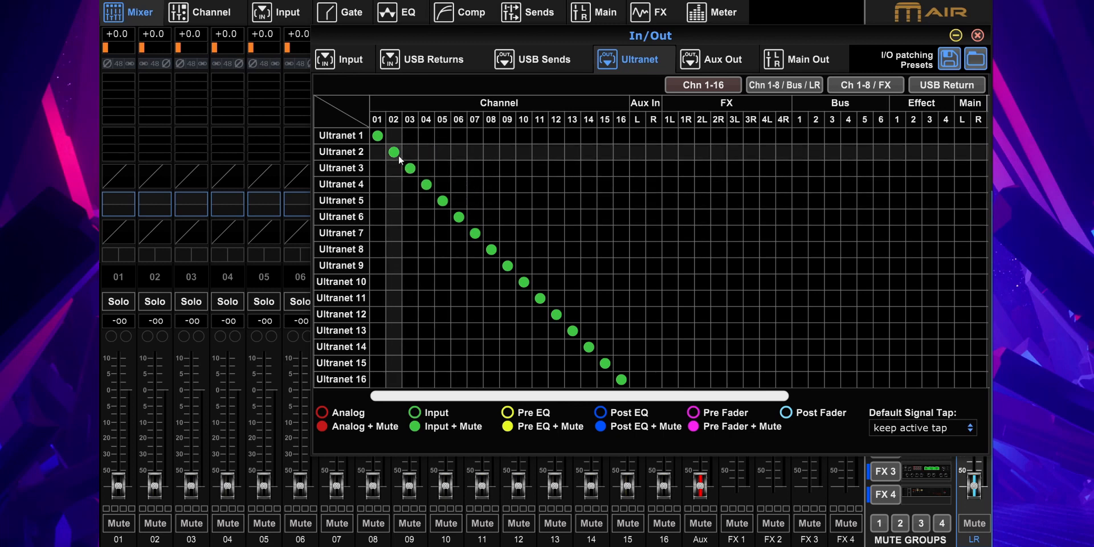
mouse_move(356, 195)
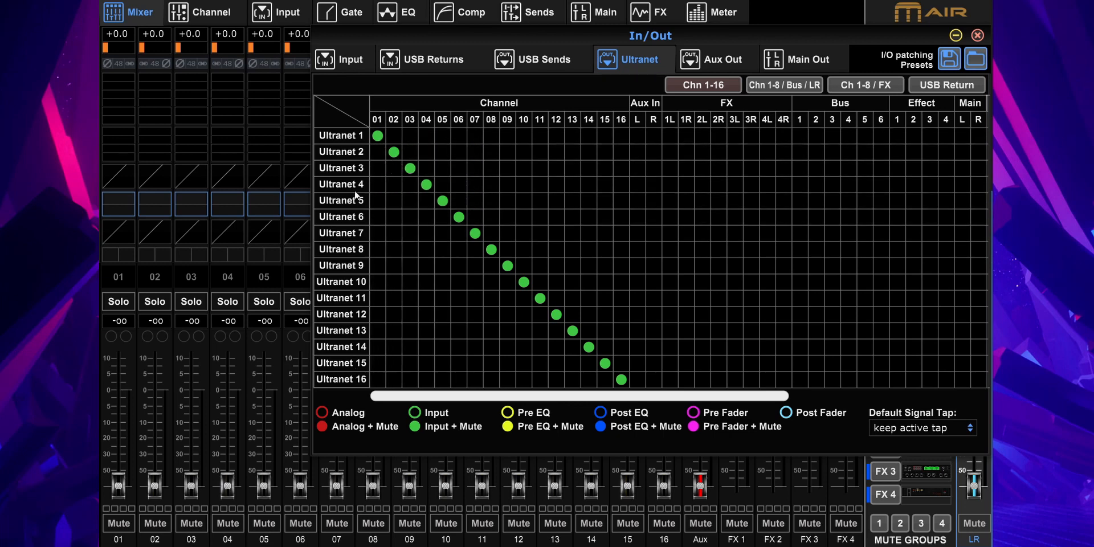
mouse_move(288, 124)
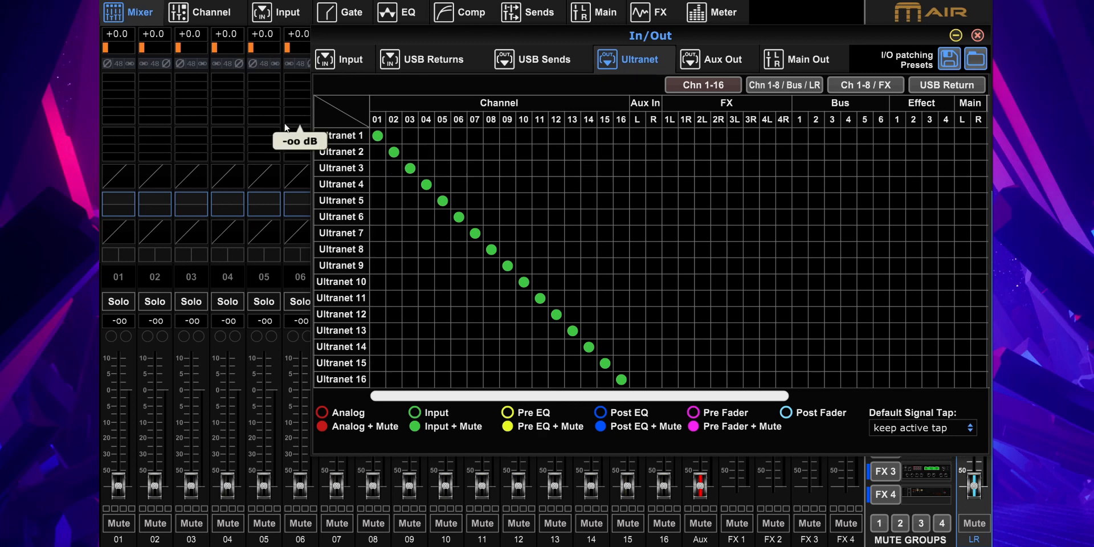
mouse_move(497, 265)
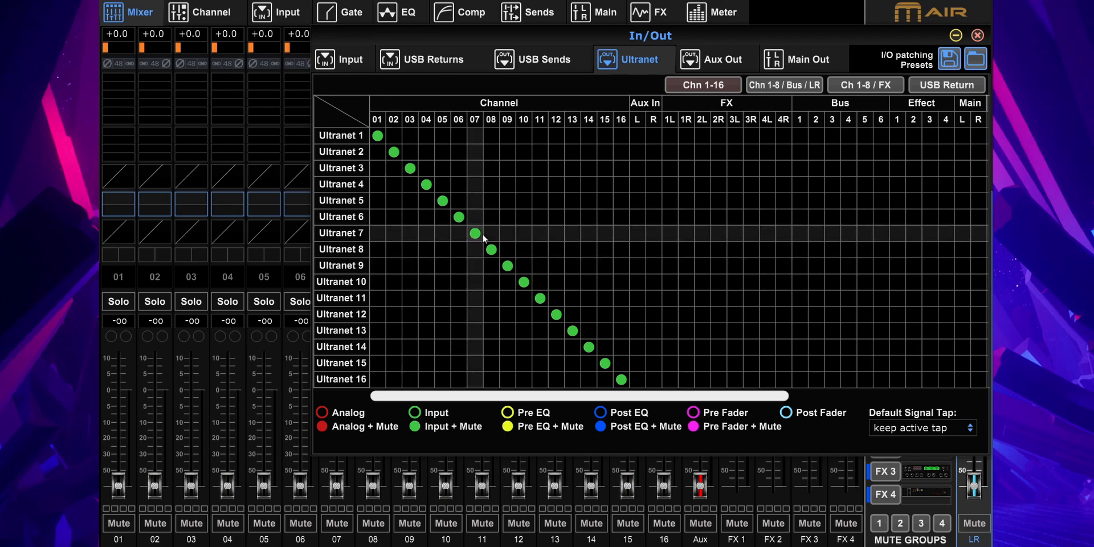
mouse_move(398, 309)
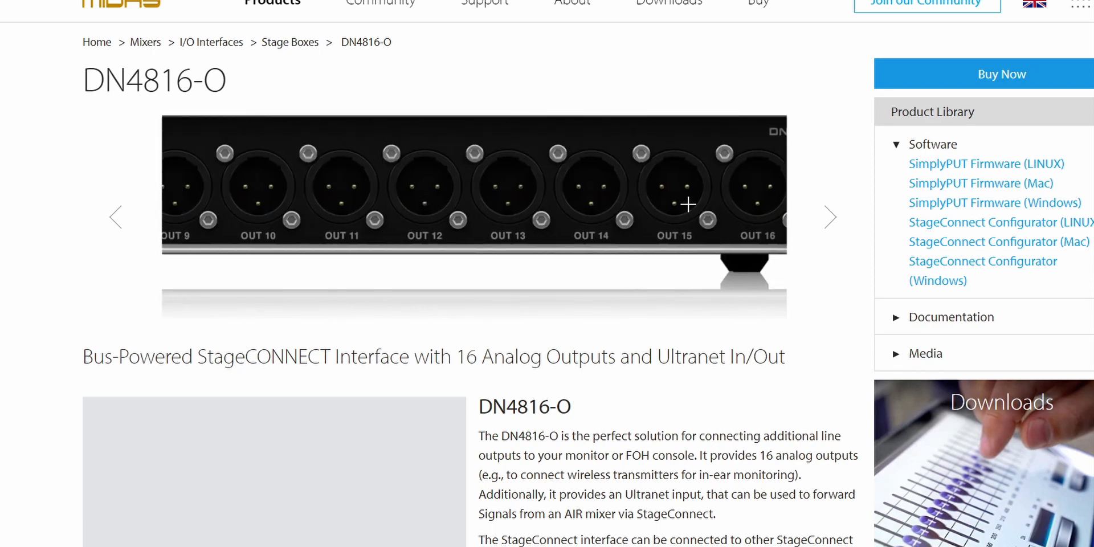
View the Sweetwater close-up of the DN4816-O rear panel with Ultranet input and StageConnect ports
click(116, 216)
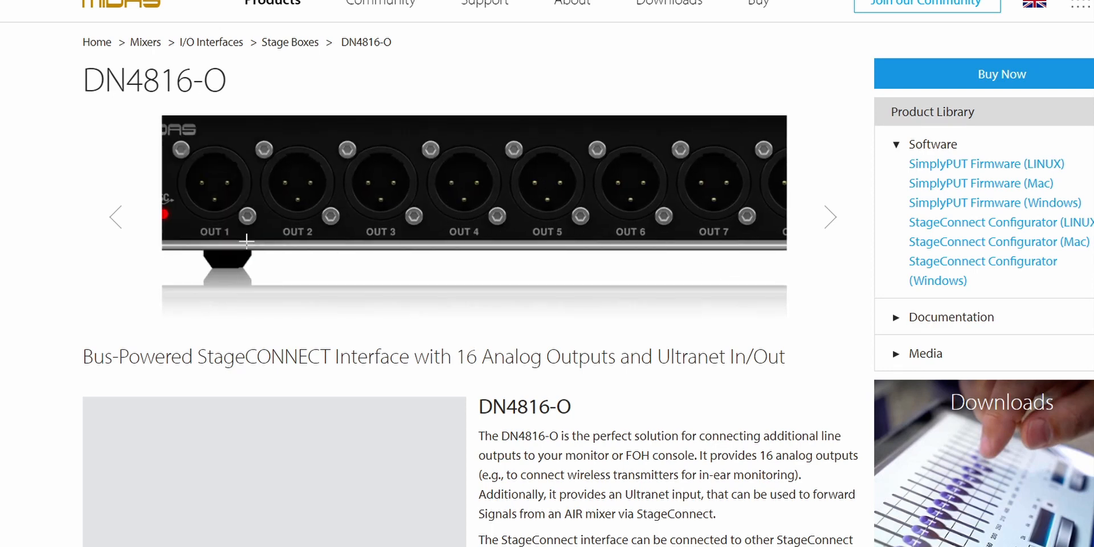
click(830, 216)
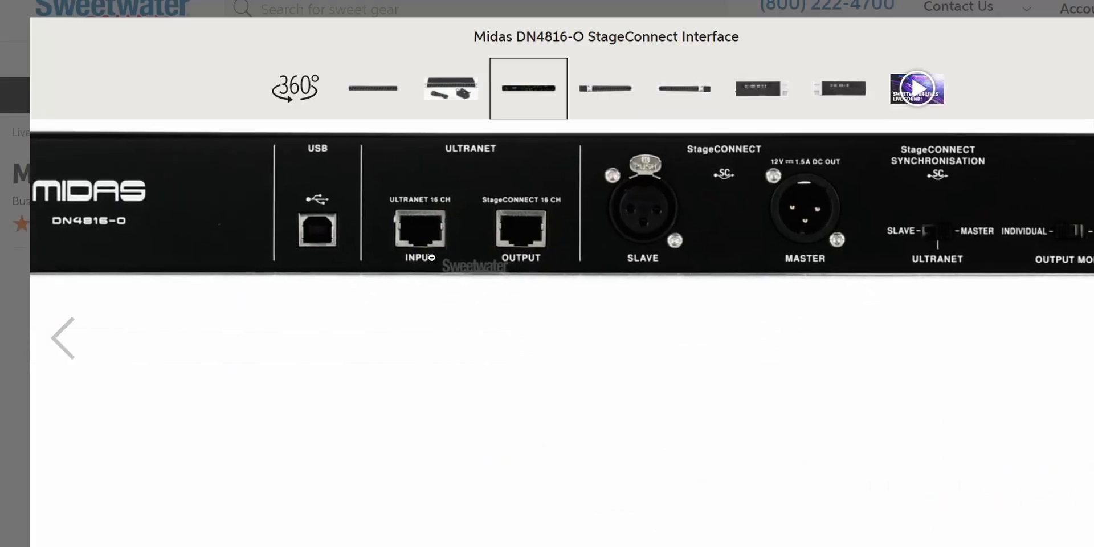
mouse_move(608, 286)
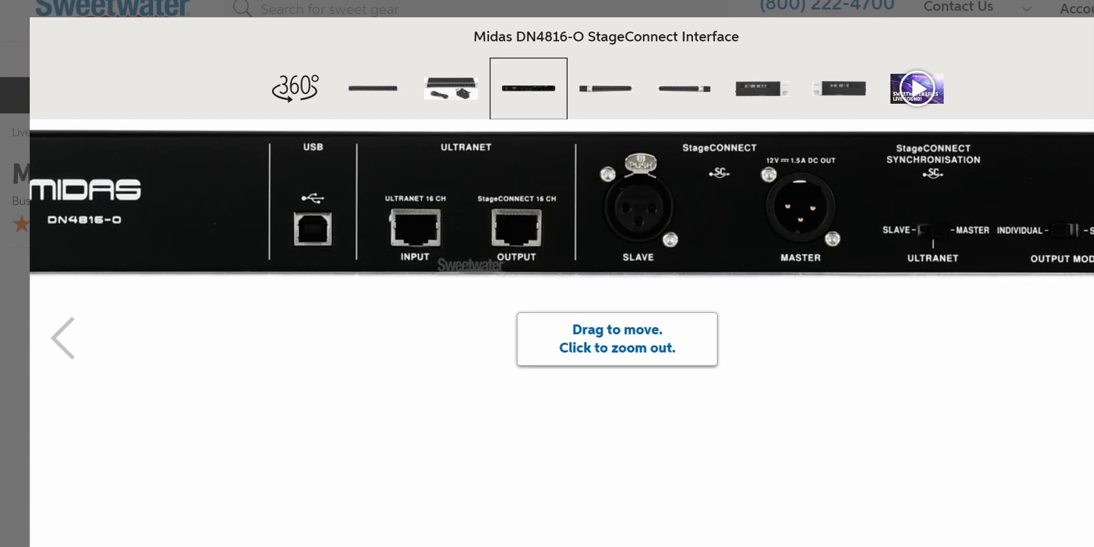
click(617, 339)
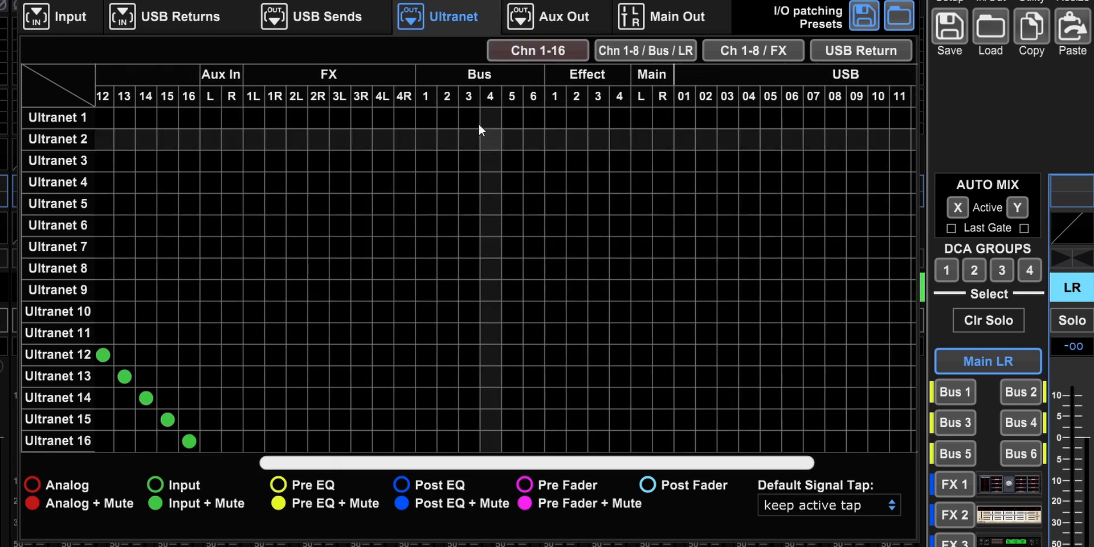
mouse_move(115, 105)
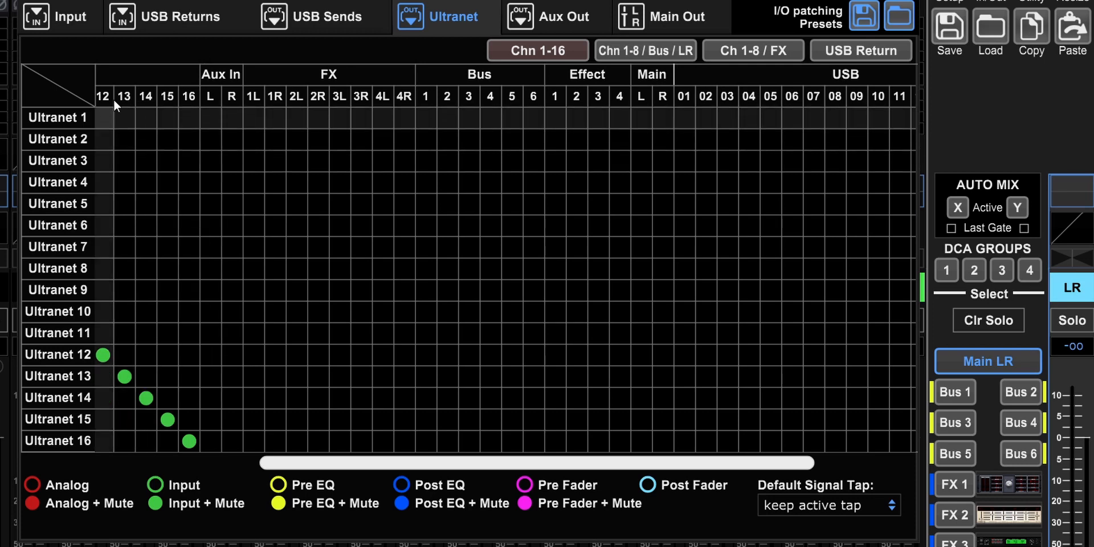
mouse_move(349, 118)
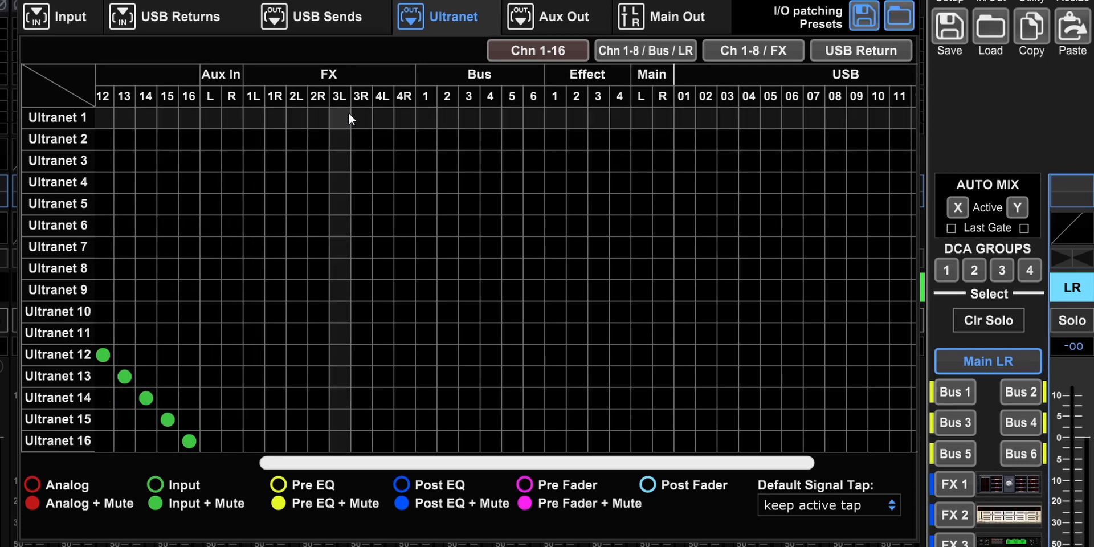
mouse_move(437, 111)
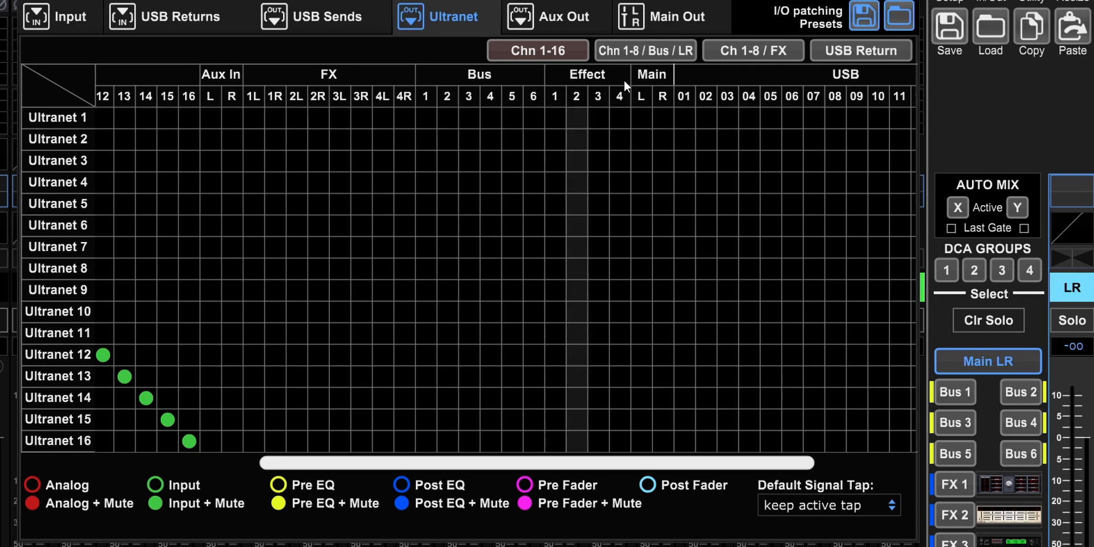
Feed Ultranet 1 from effect send 1, trying effect send 2 and FX 1R on the way
click(577, 117)
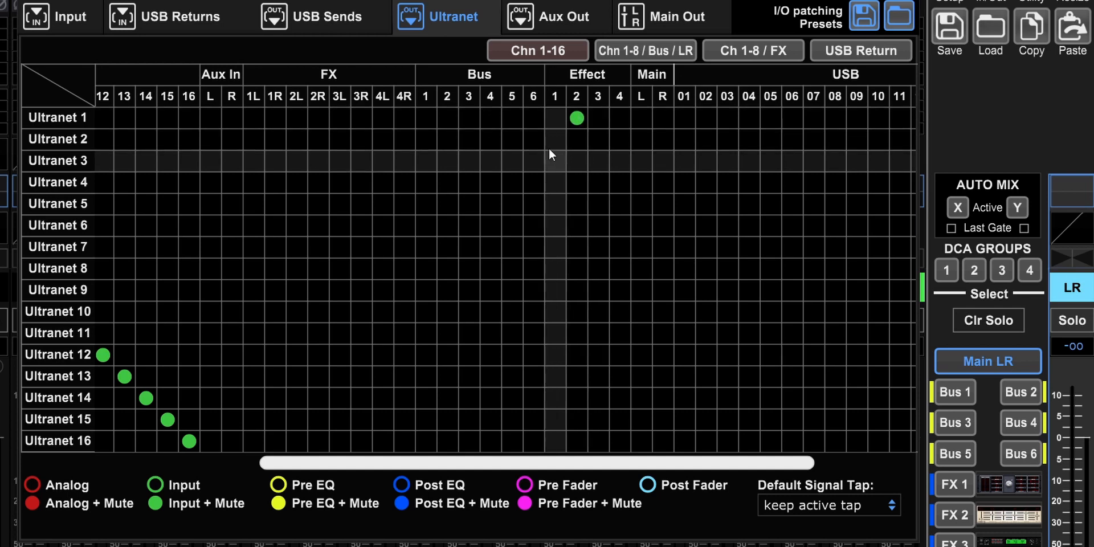
mouse_move(387, 83)
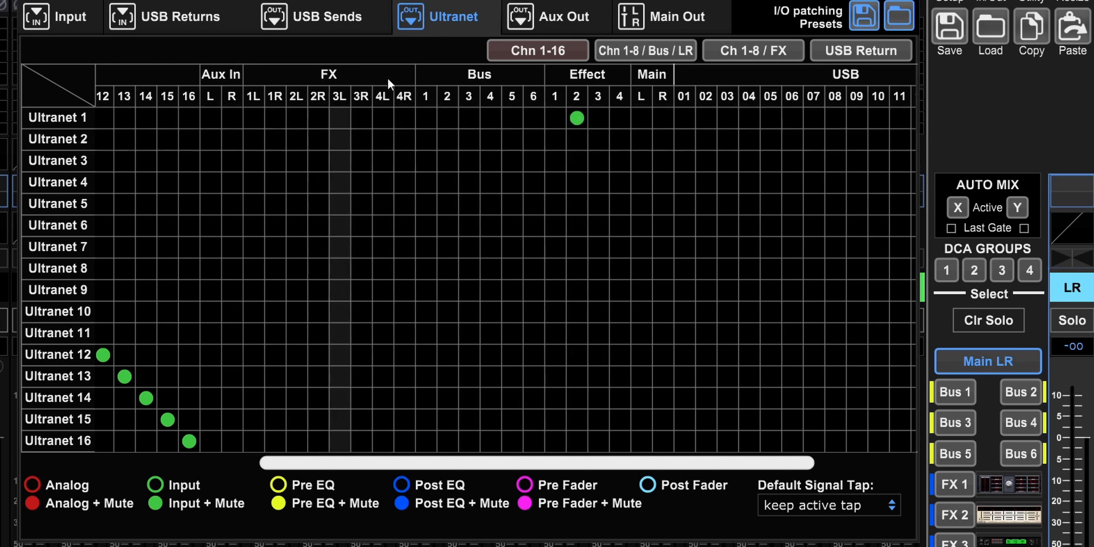
click(274, 117)
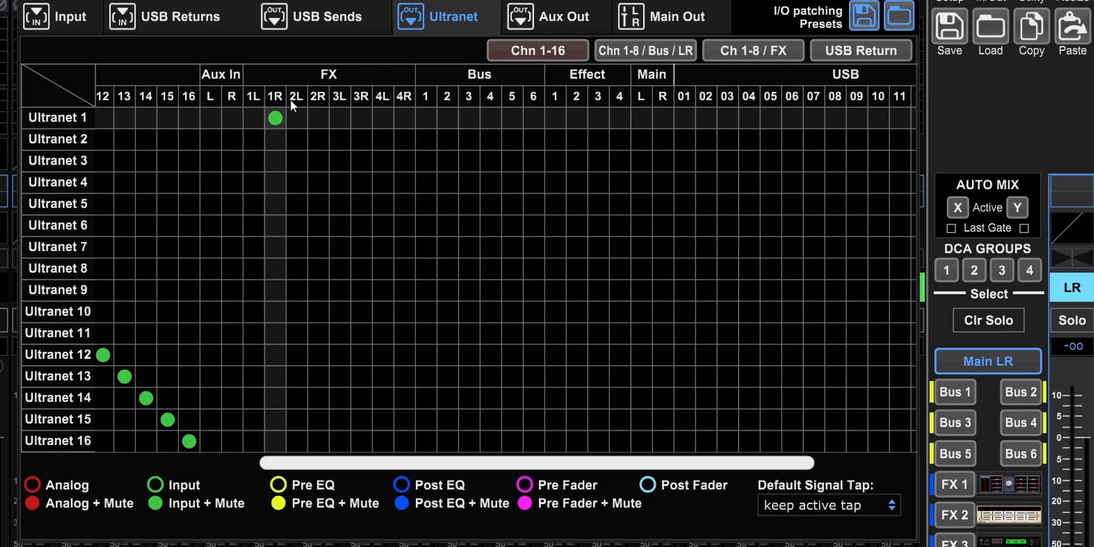
mouse_move(318, 128)
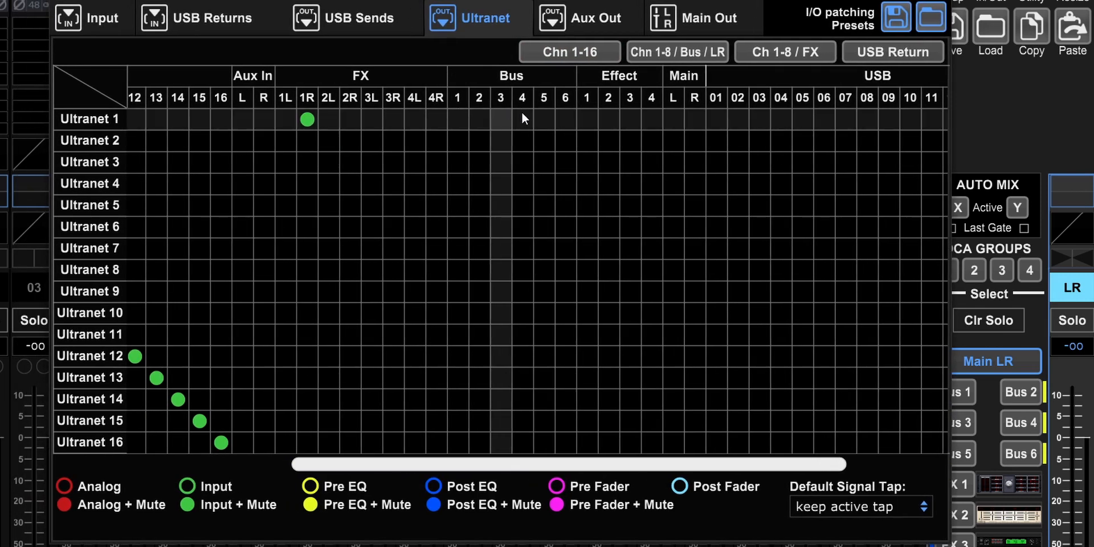
click(587, 120)
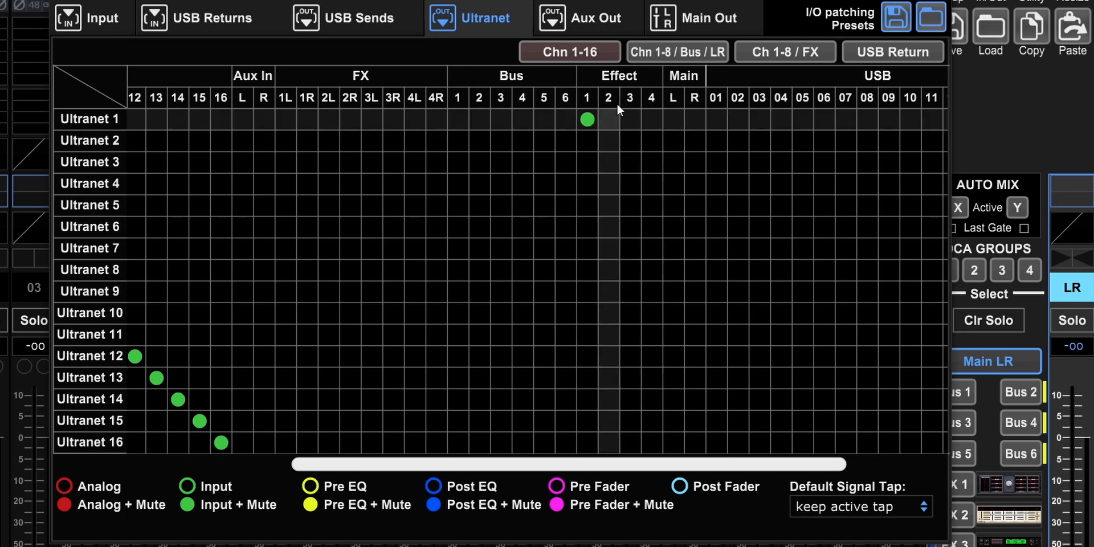
mouse_move(616, 125)
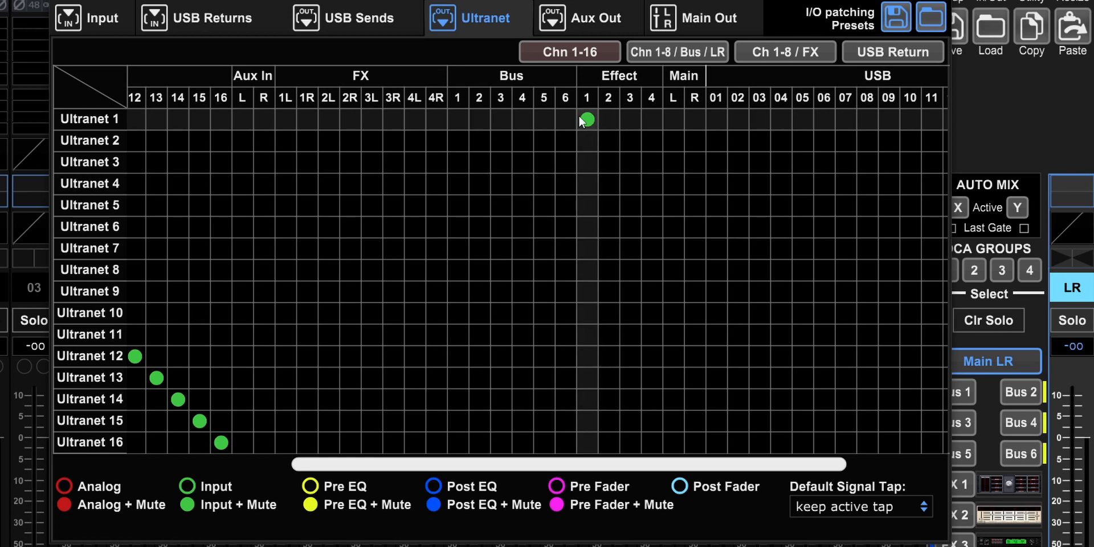
mouse_move(652, 119)
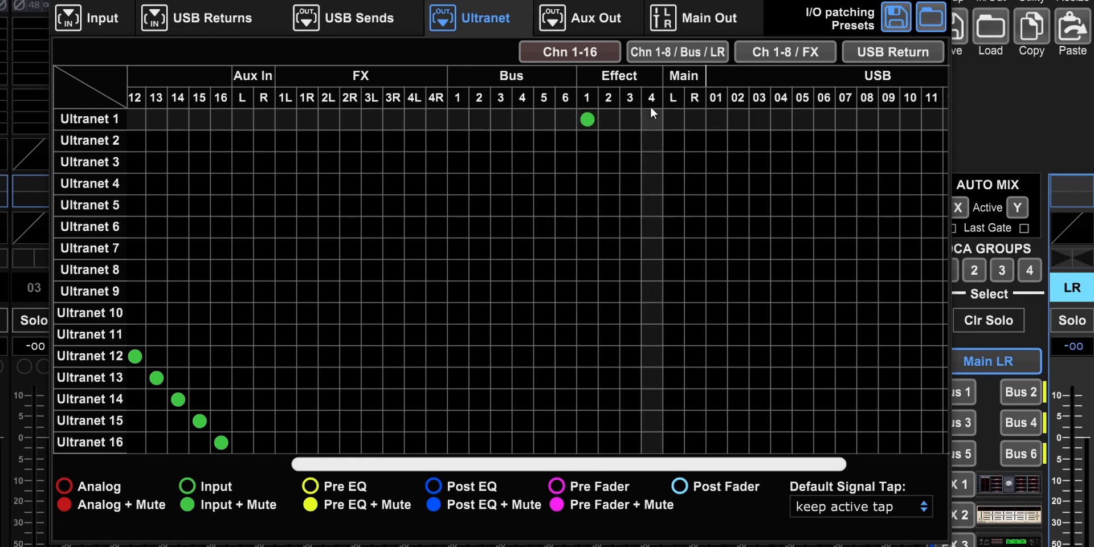
mouse_move(631, 131)
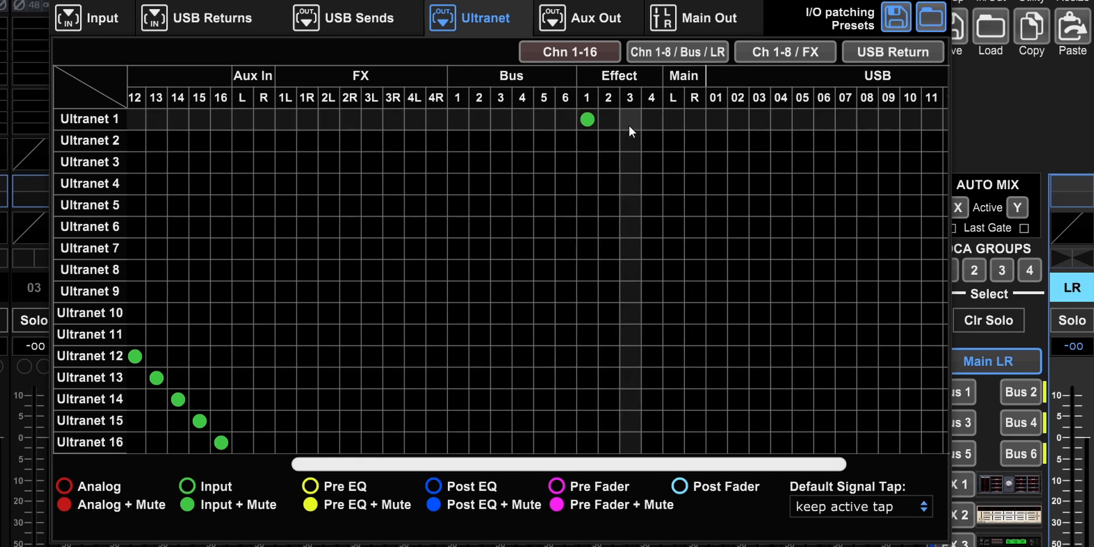
mouse_move(596, 142)
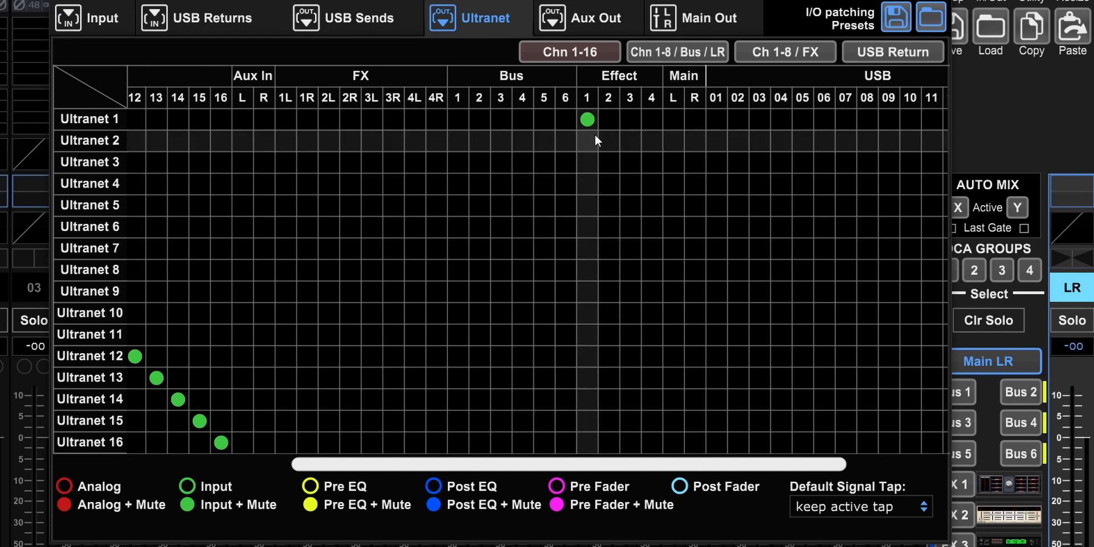
Feed Ultranet 2, 3 and 4 from effect sends 2, 3 and 4
click(608, 141)
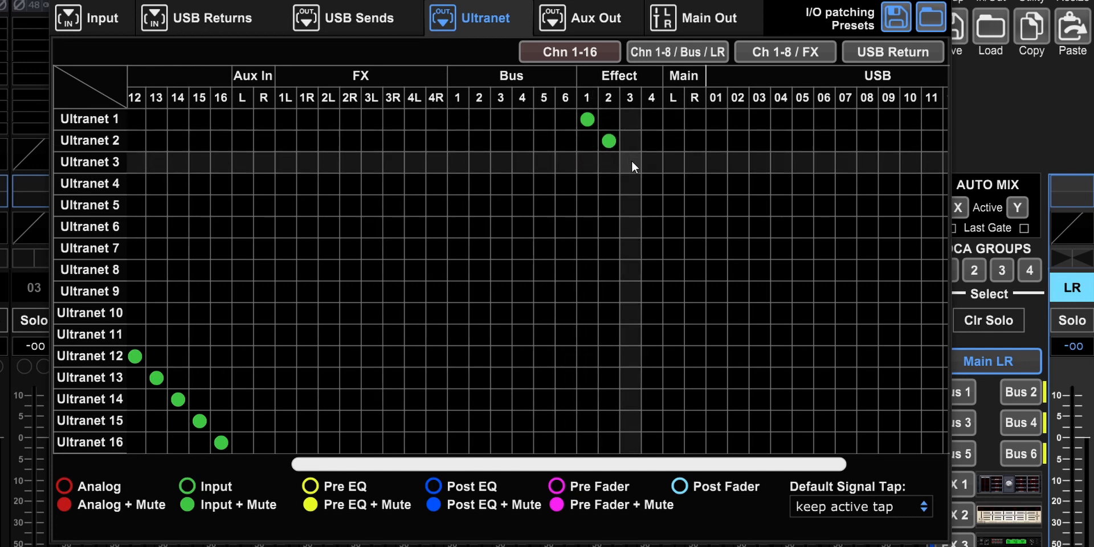
click(629, 162)
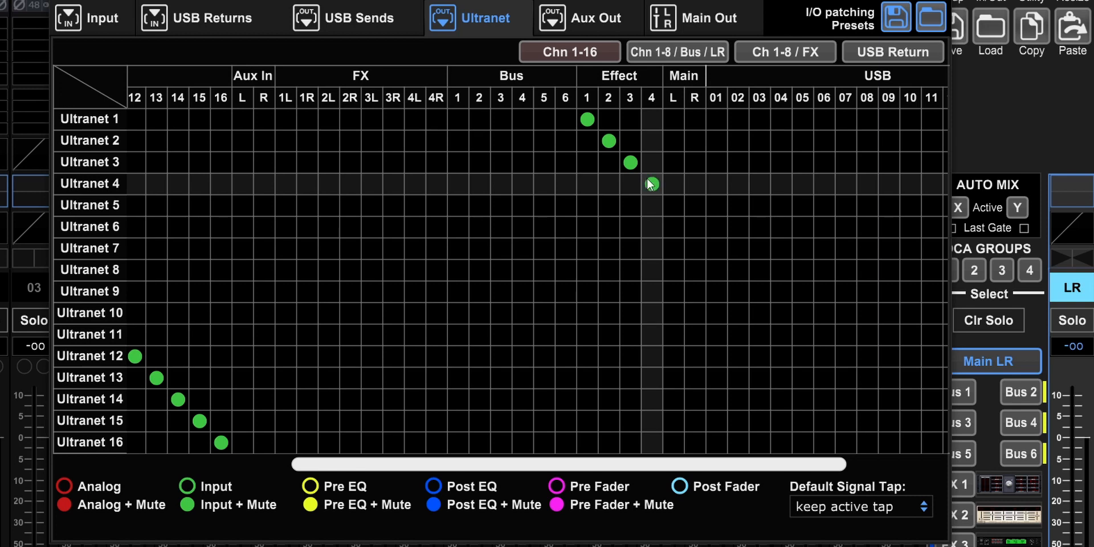
click(651, 185)
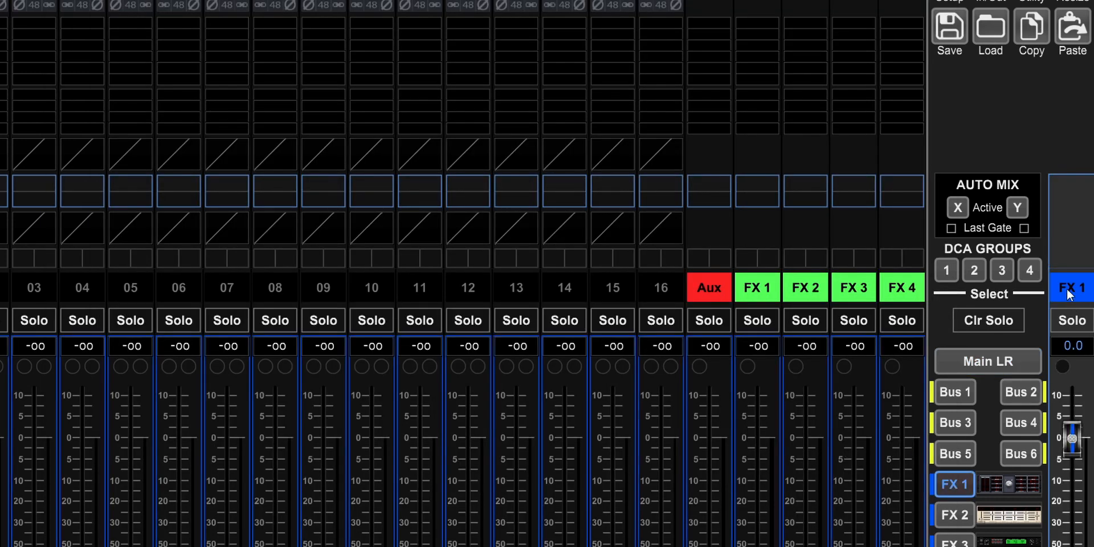
mouse_move(937, 165)
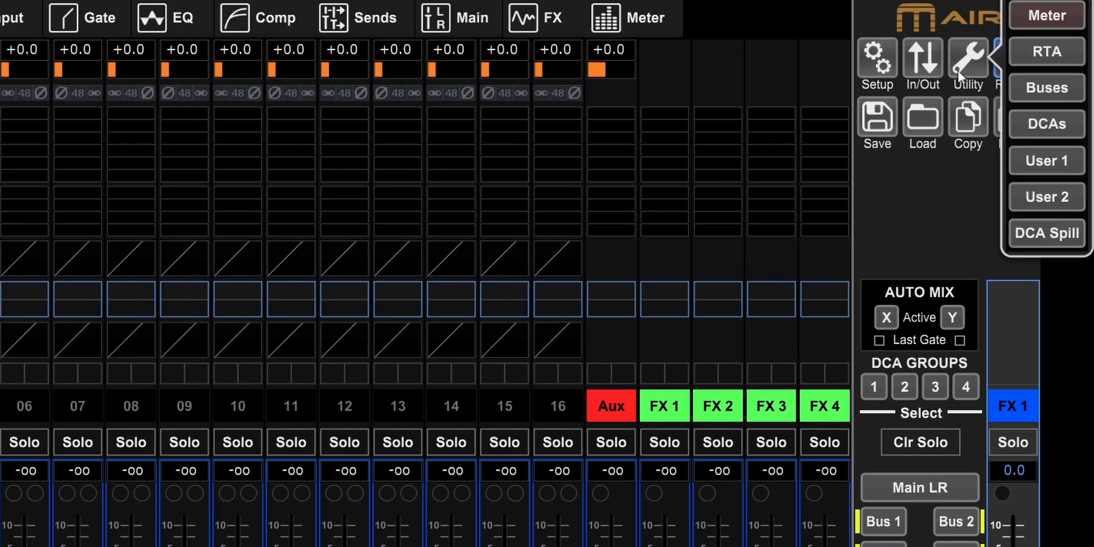
mouse_move(1033, 176)
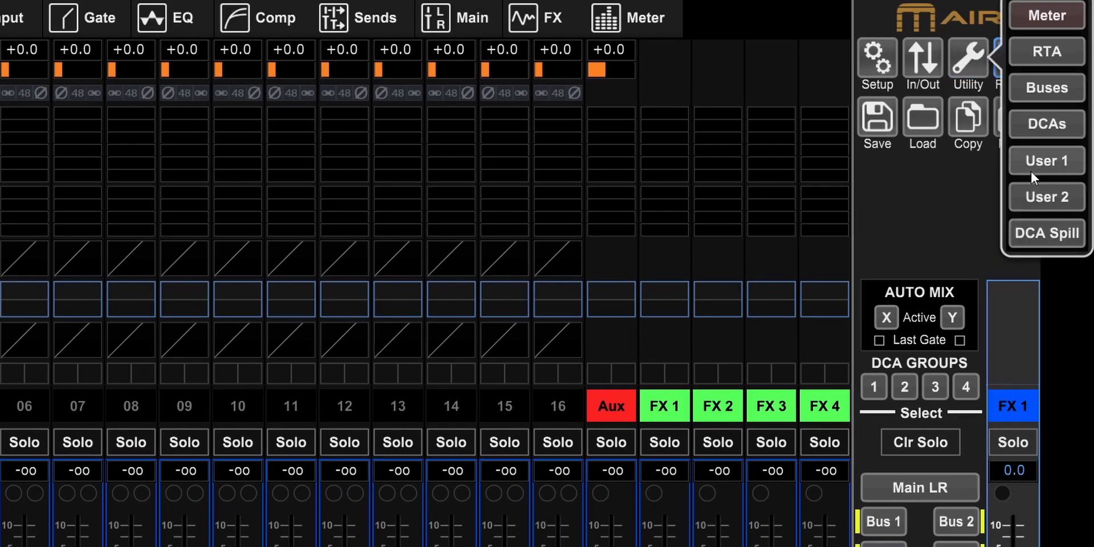
Fill a User 1 page slot with the FX 1 send strip
click(1046, 161)
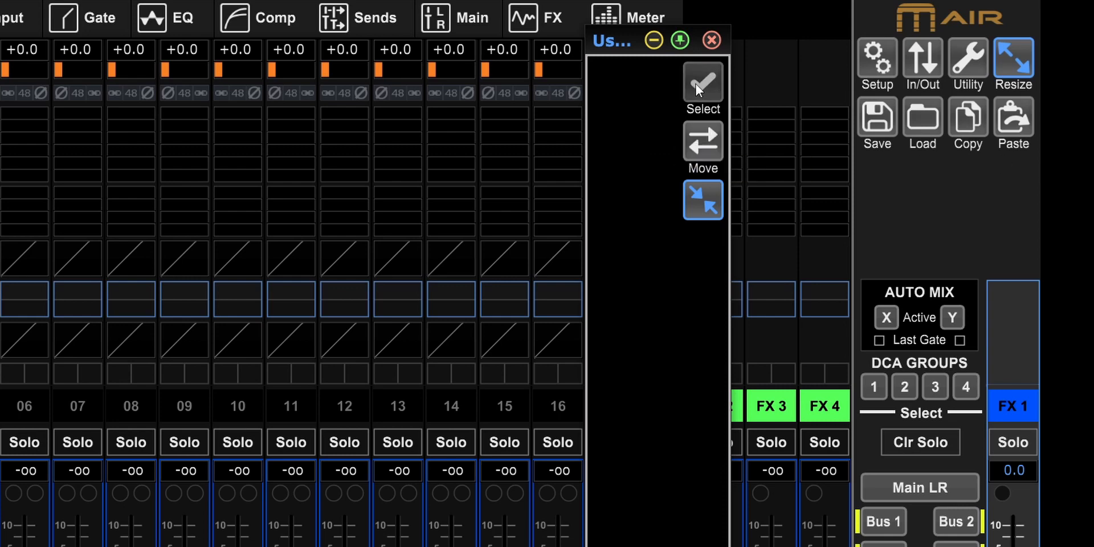
click(702, 83)
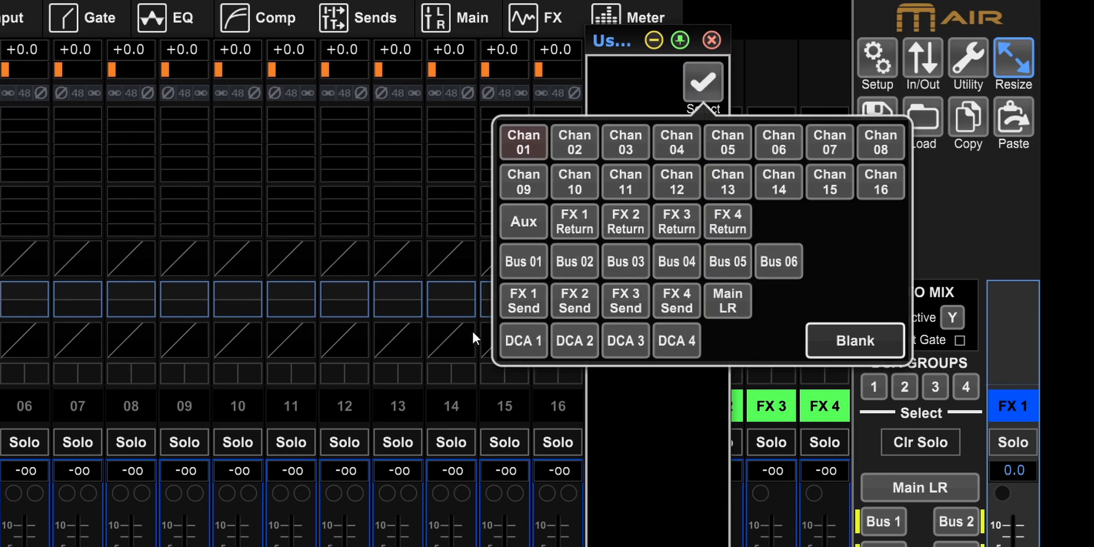
click(574, 301)
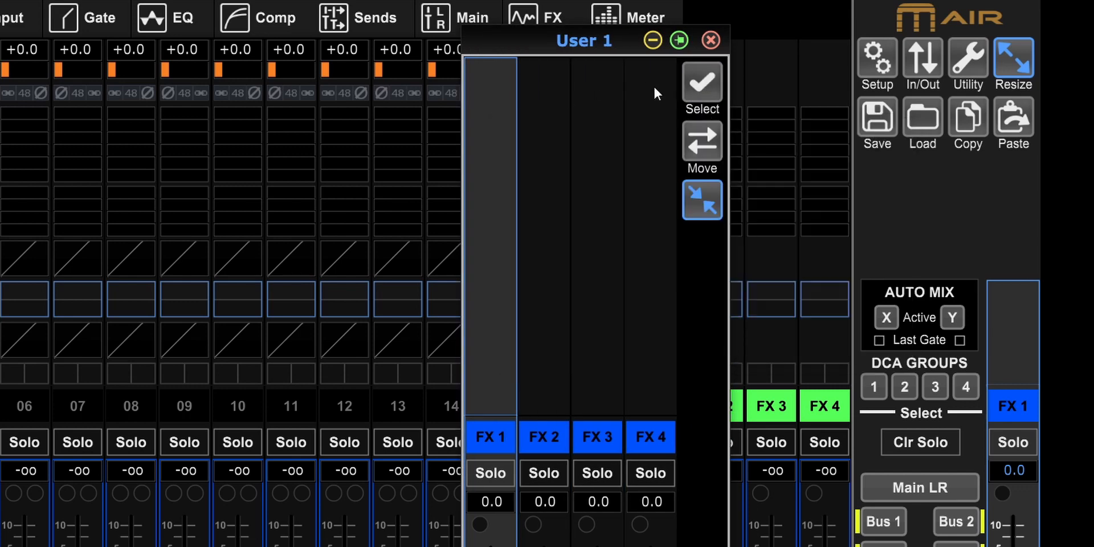
mouse_move(563, 245)
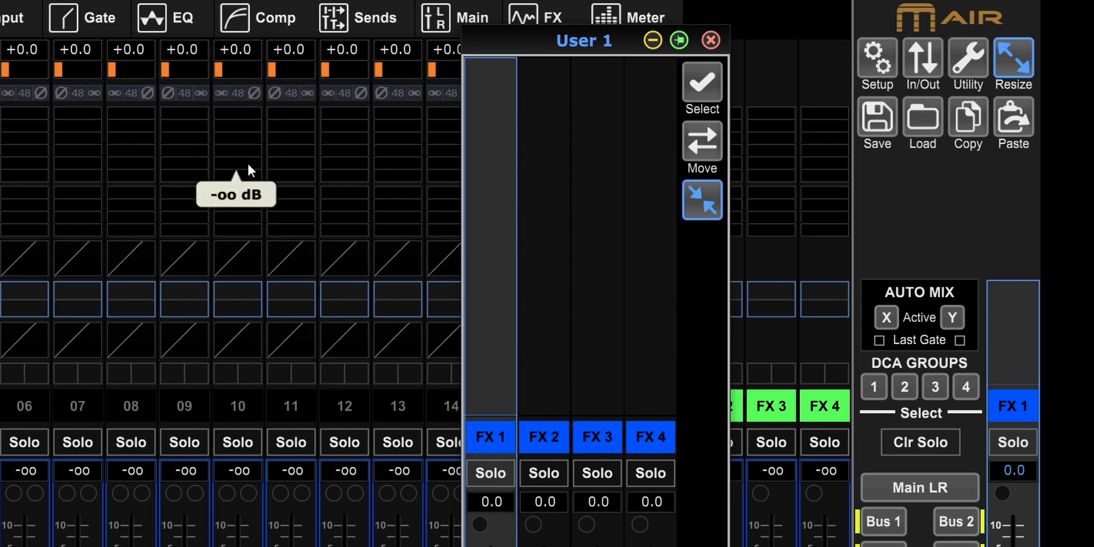
mouse_move(237, 272)
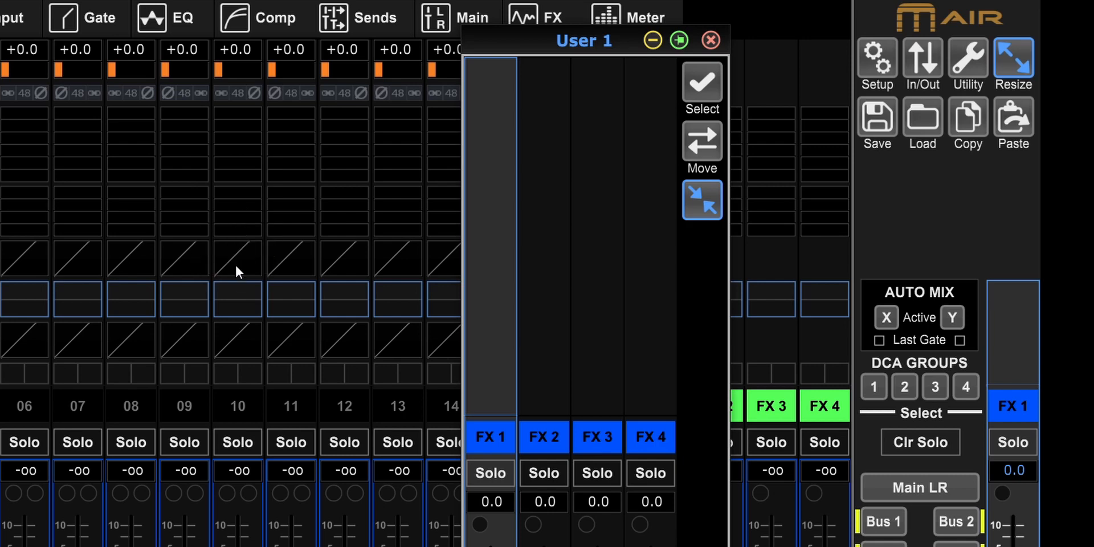
mouse_move(682, 134)
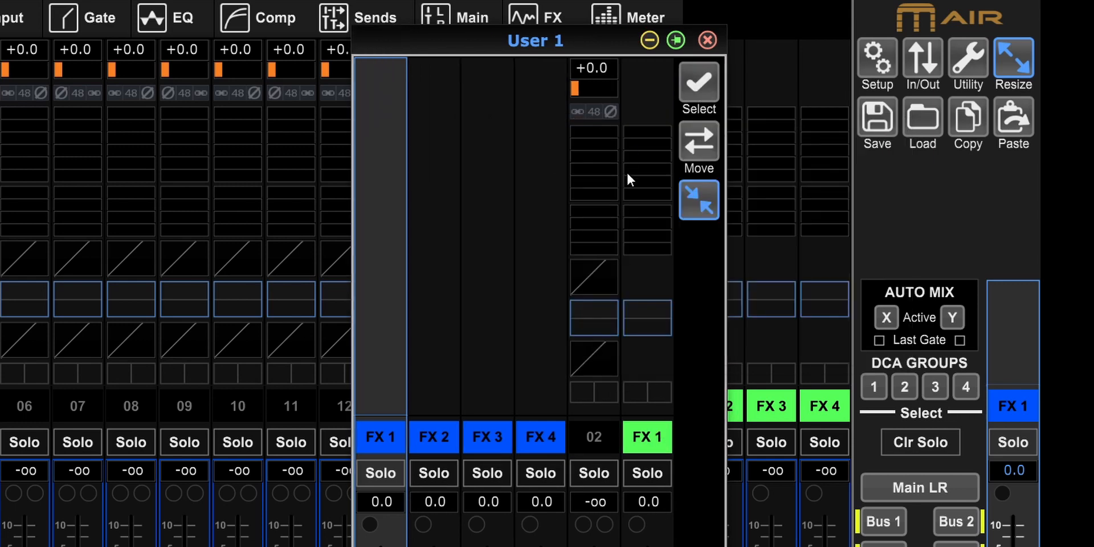
Select the FX 3 and FX 4 send strips and review their Comp, Main and FX pages
click(486, 437)
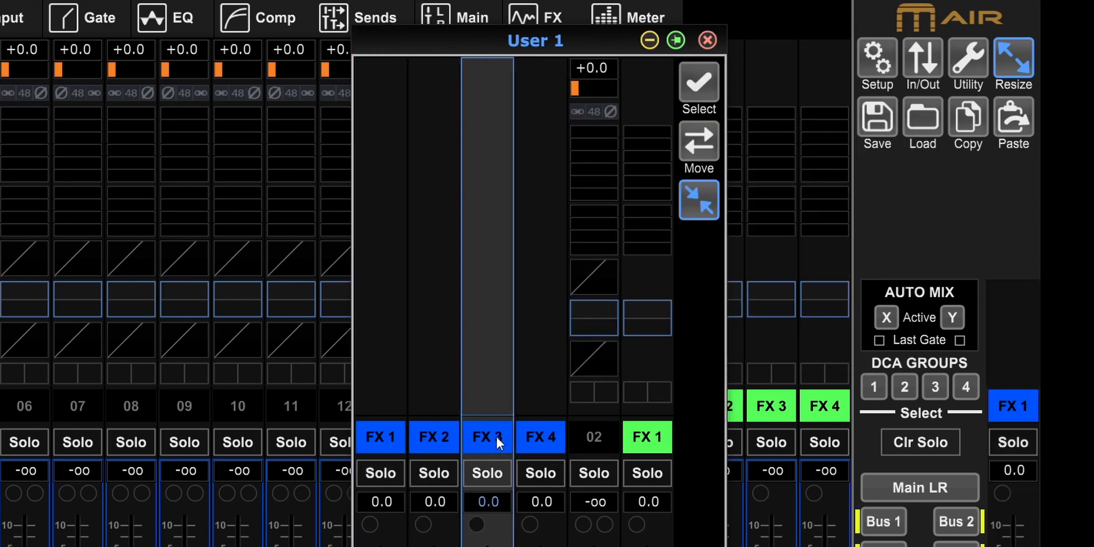
click(541, 436)
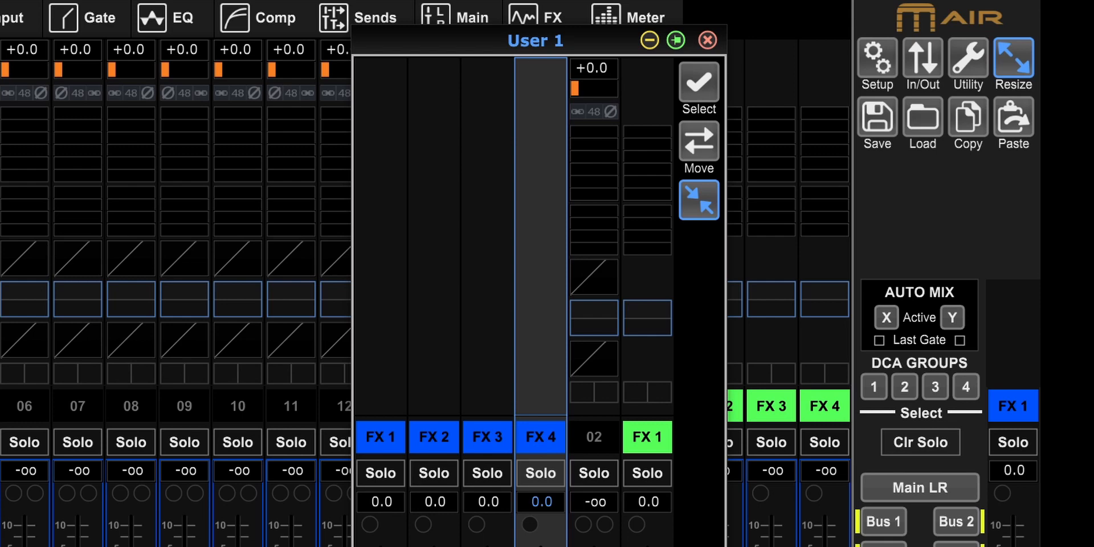
click(276, 17)
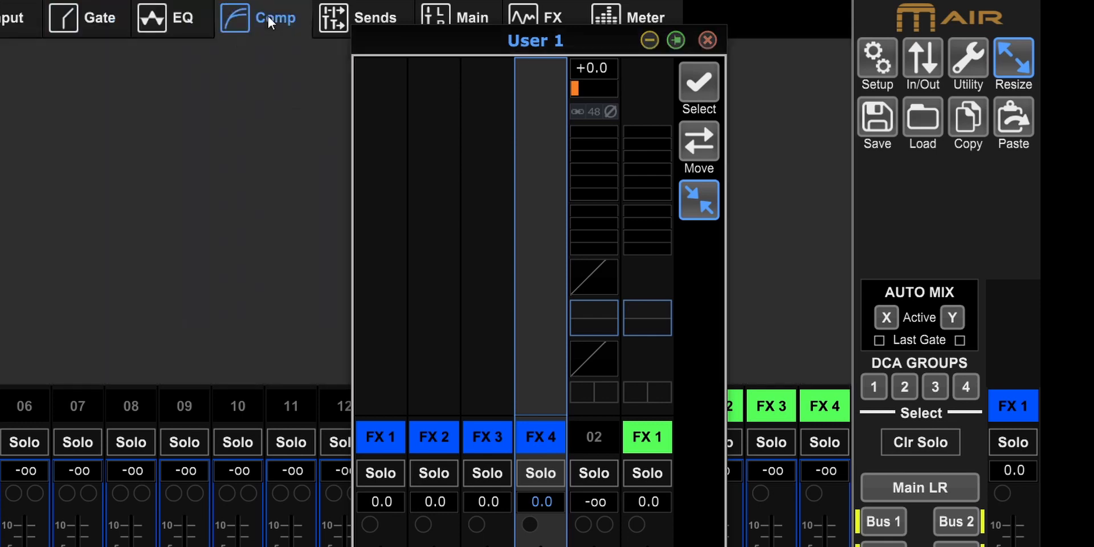
click(472, 17)
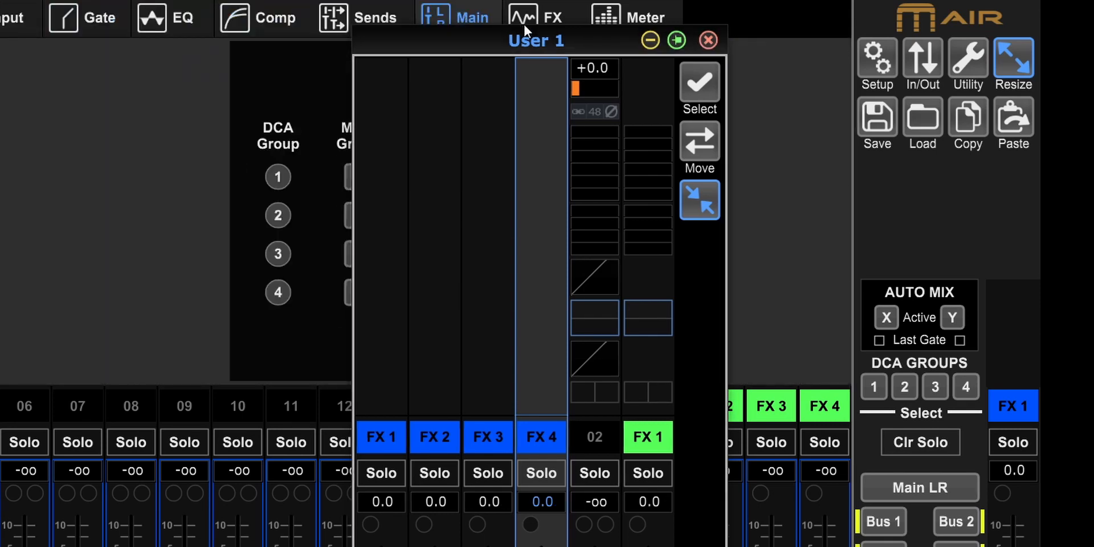
click(554, 17)
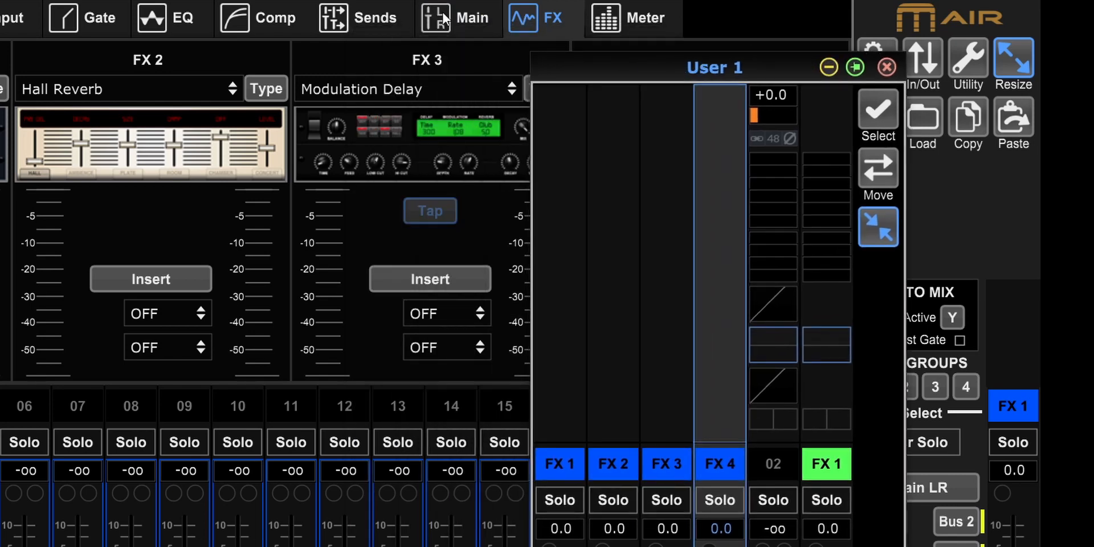
Show the Sends tap-point settings with the User 1 page moved aside
click(333, 17)
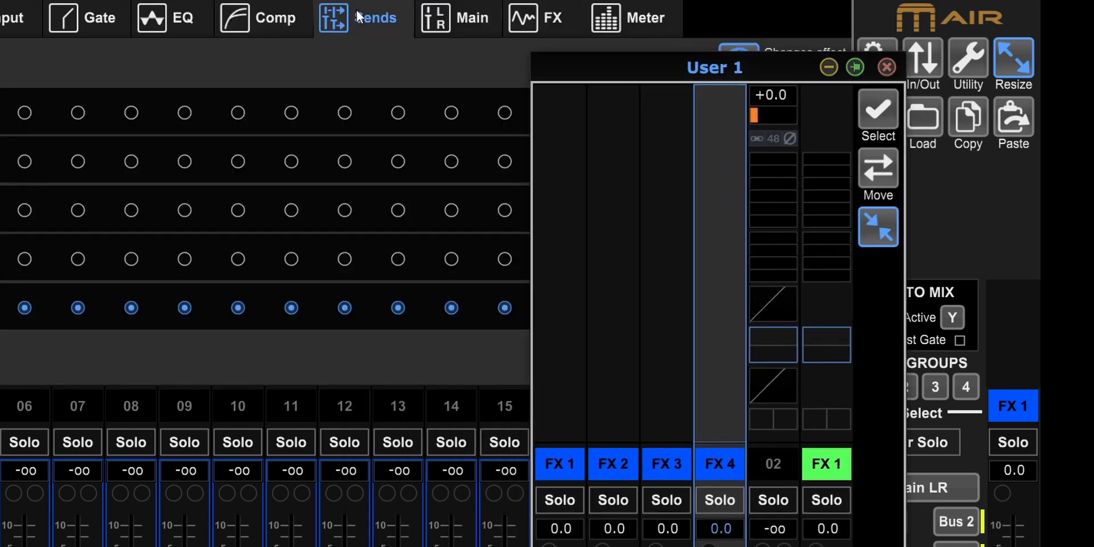
drag(713, 67, 578, 29)
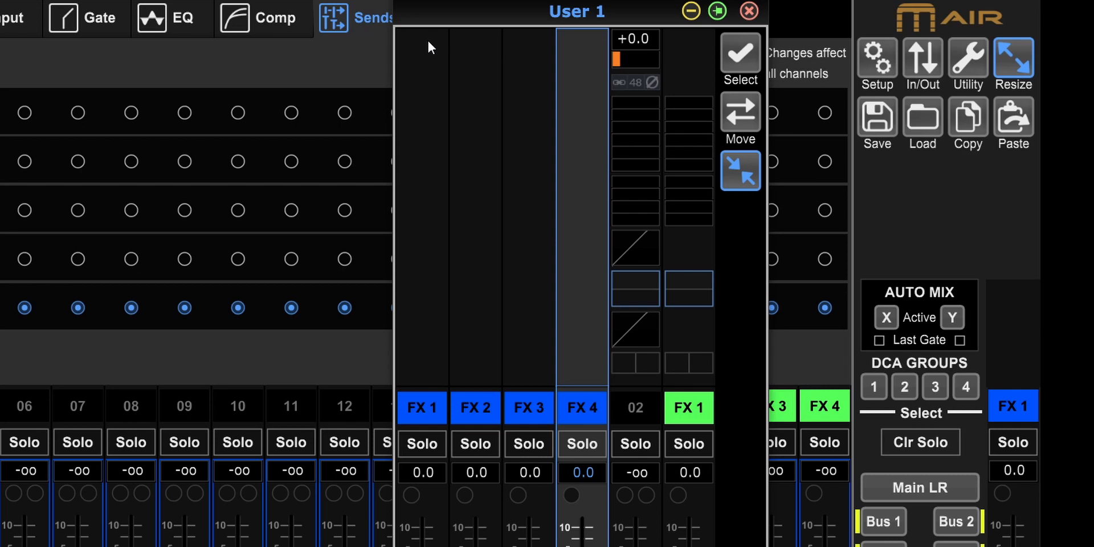
mouse_move(433, 35)
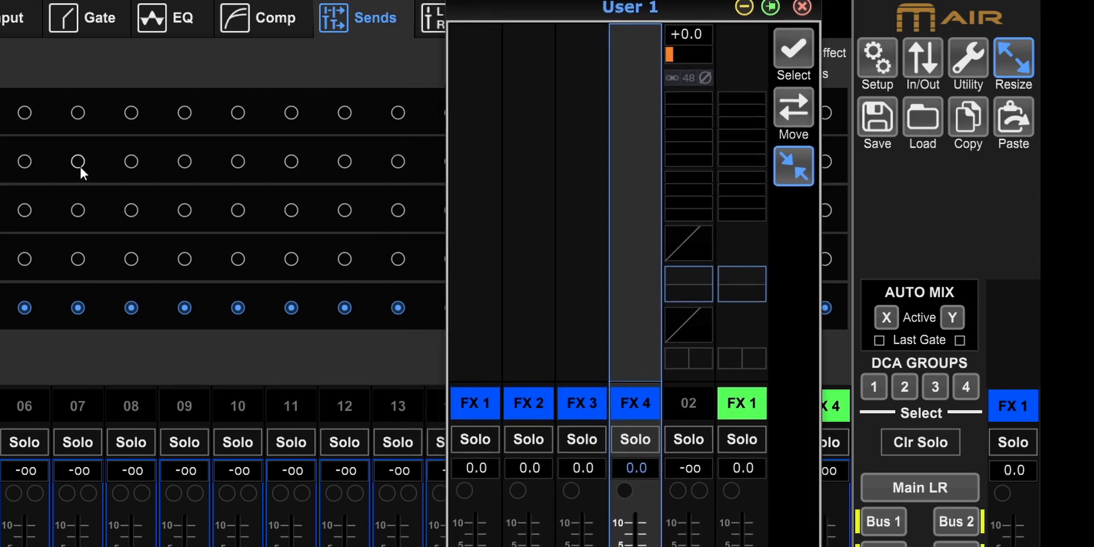
Select the FX 3 send and set its tap point to Input for every channel
click(528, 402)
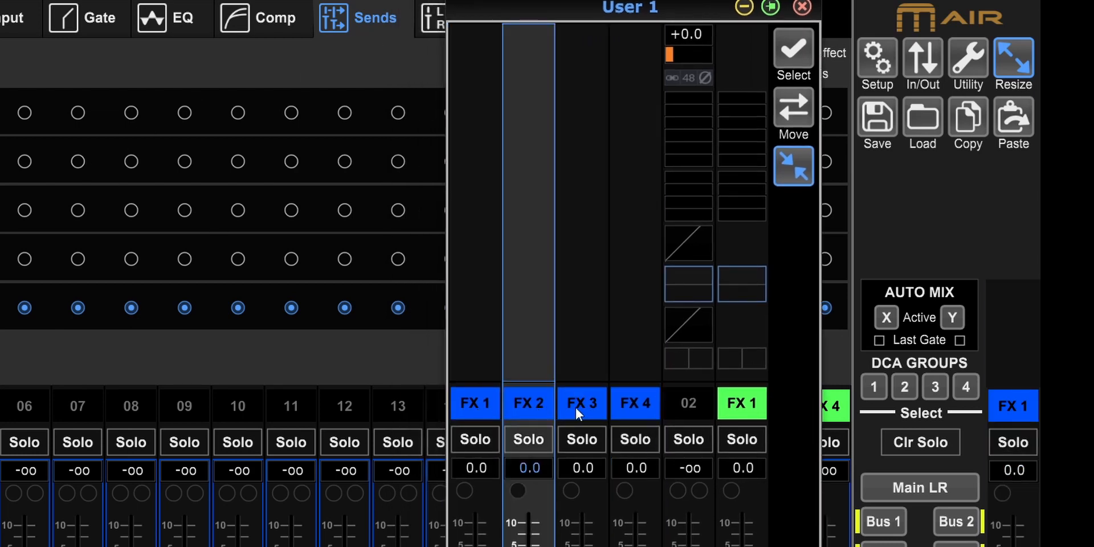
click(581, 402)
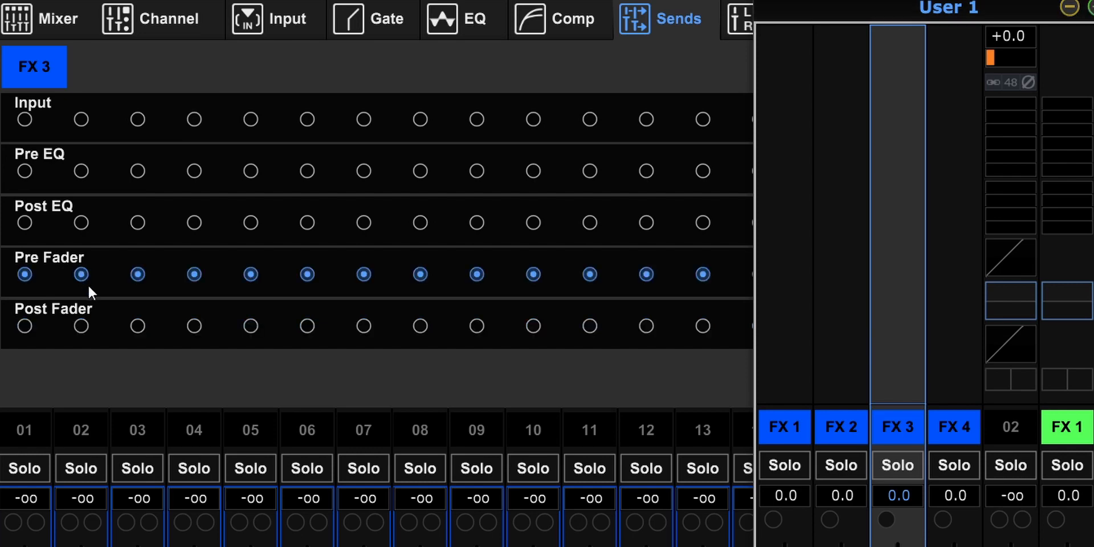
mouse_move(92, 309)
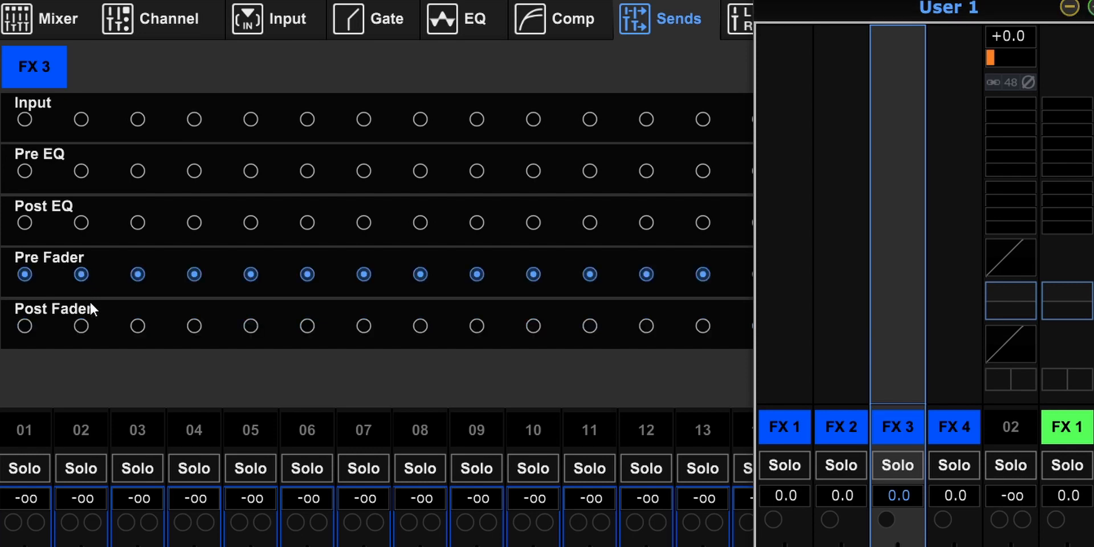
mouse_move(95, 249)
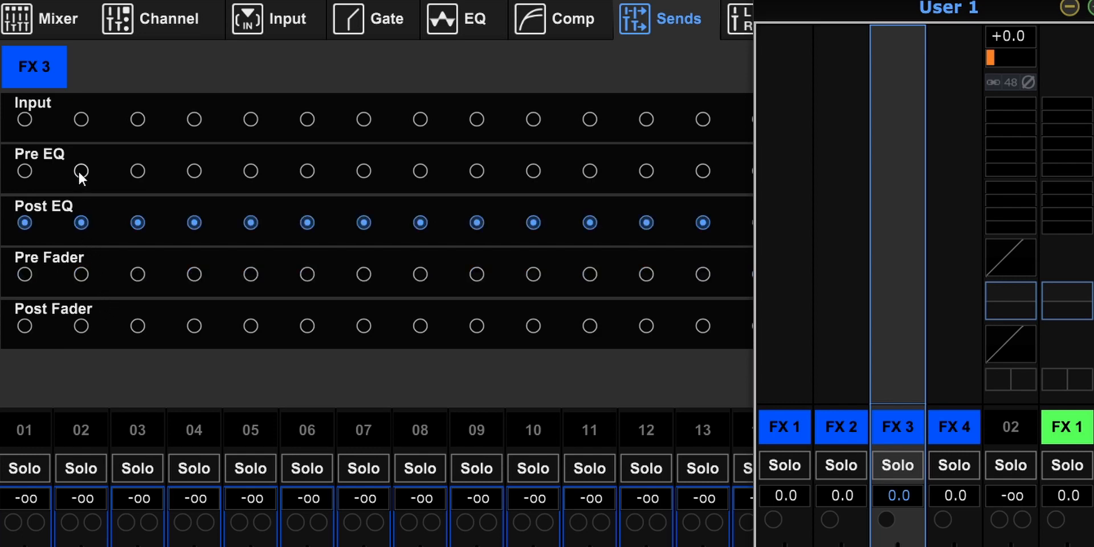
click(80, 171)
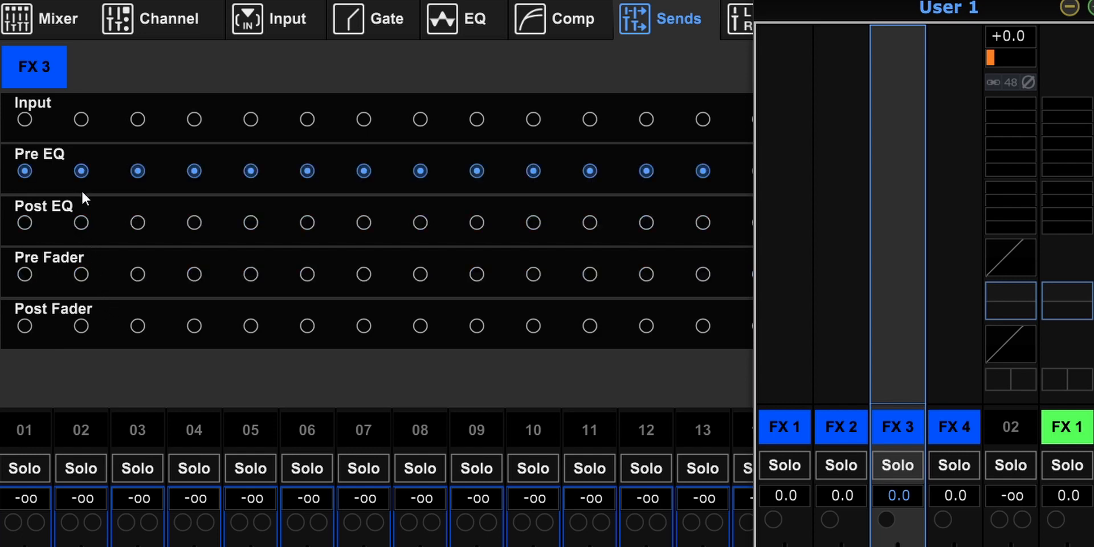
click(24, 119)
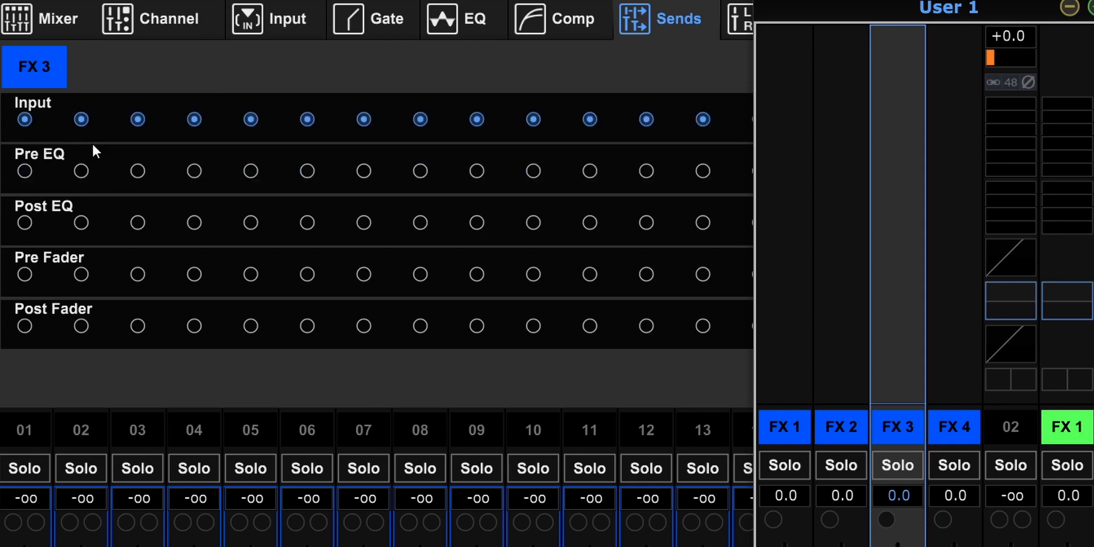
mouse_move(441, 316)
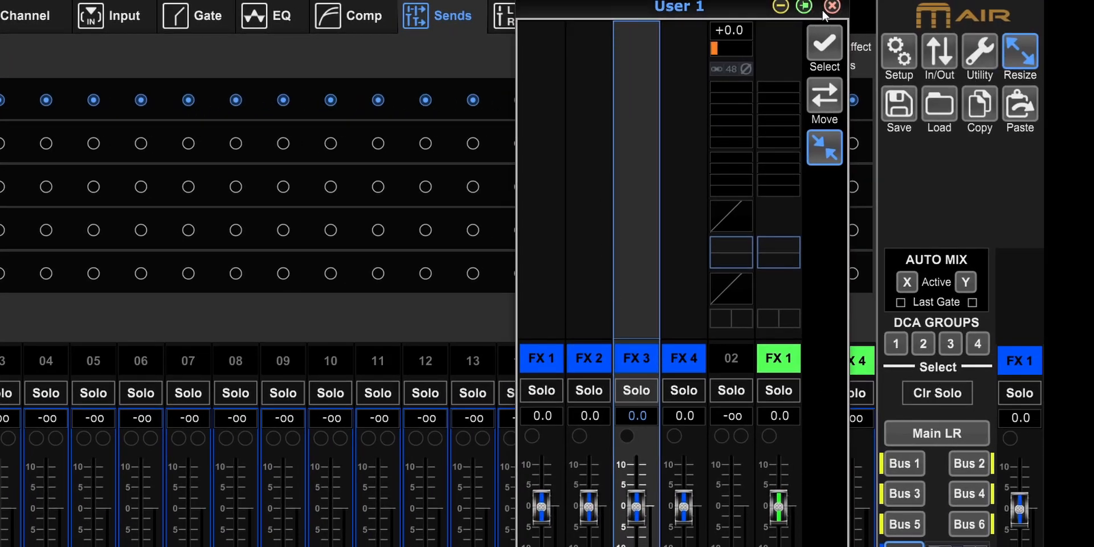
Switch the pop-out to the Buses page, then close the pop-outs and show the full mixer
click(1019, 55)
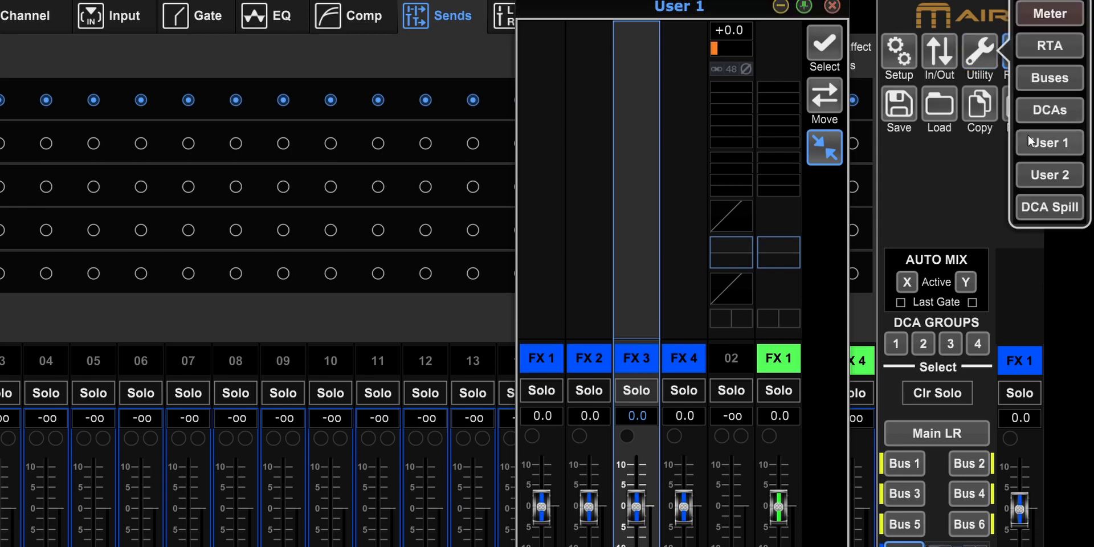
click(1049, 78)
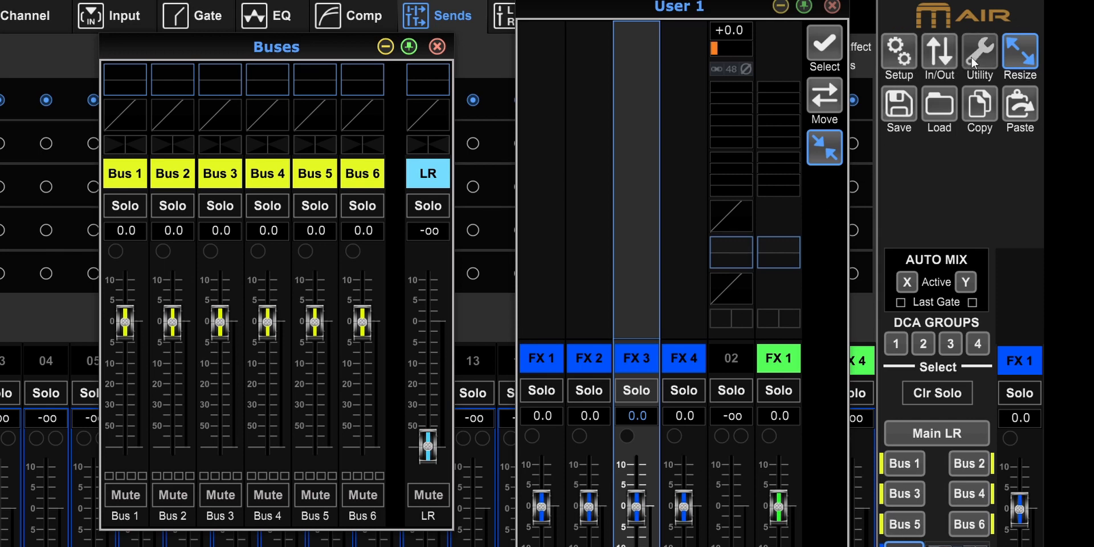
click(938, 56)
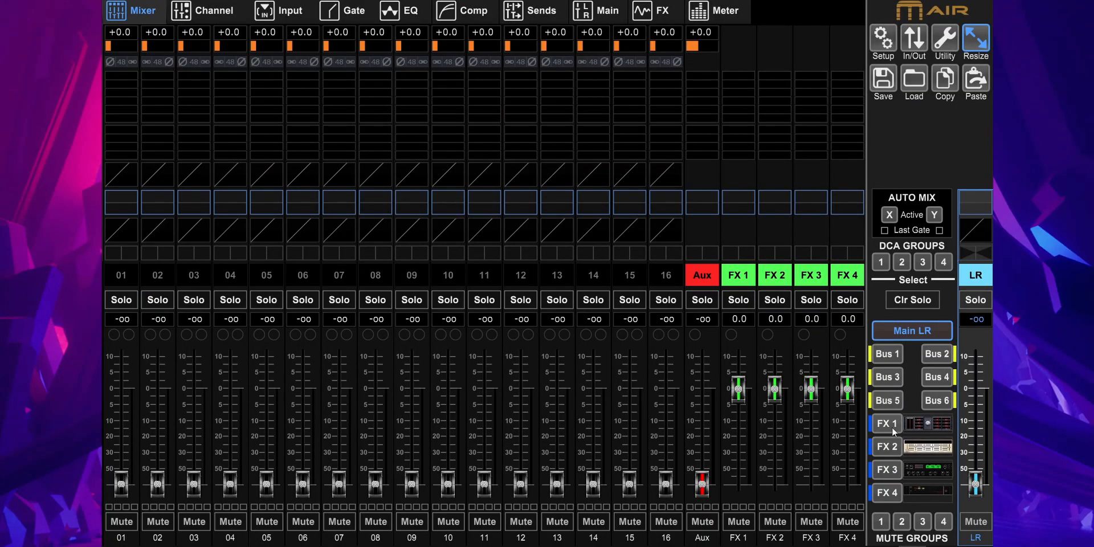
Select the FX 1 return and show its Main output settings to remove it from Main LR
click(887, 424)
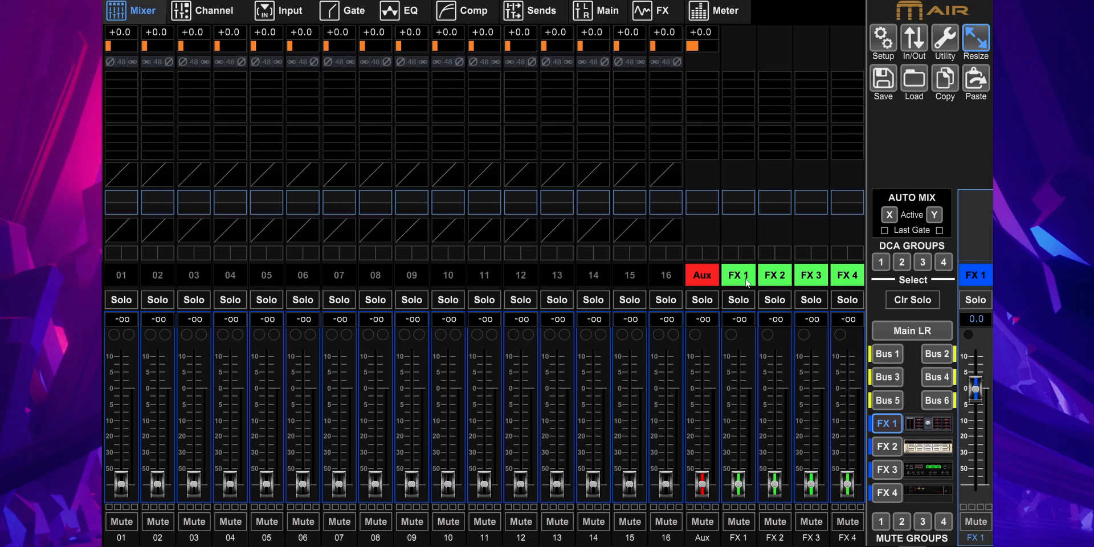
click(738, 275)
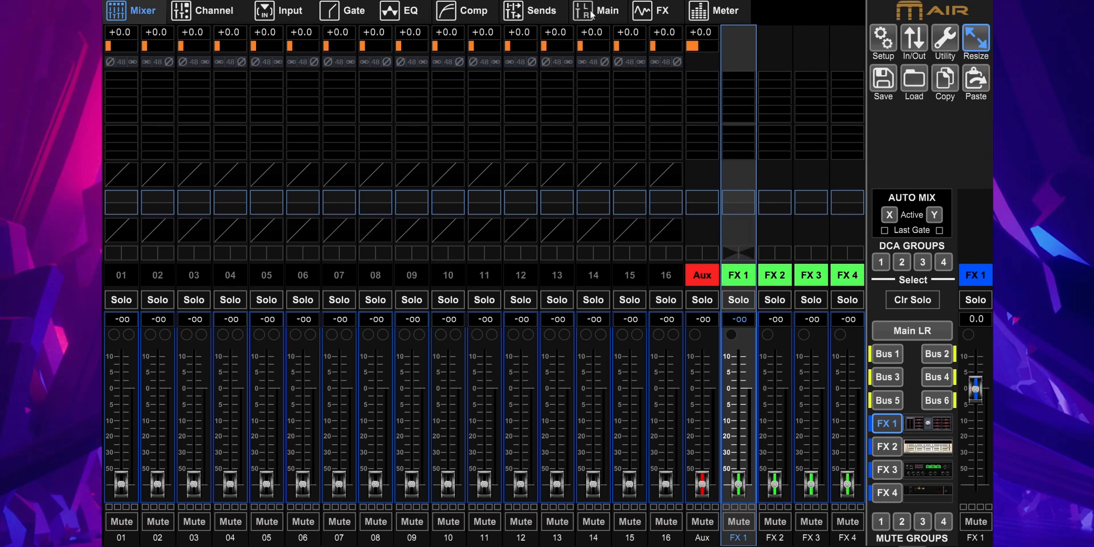
click(596, 10)
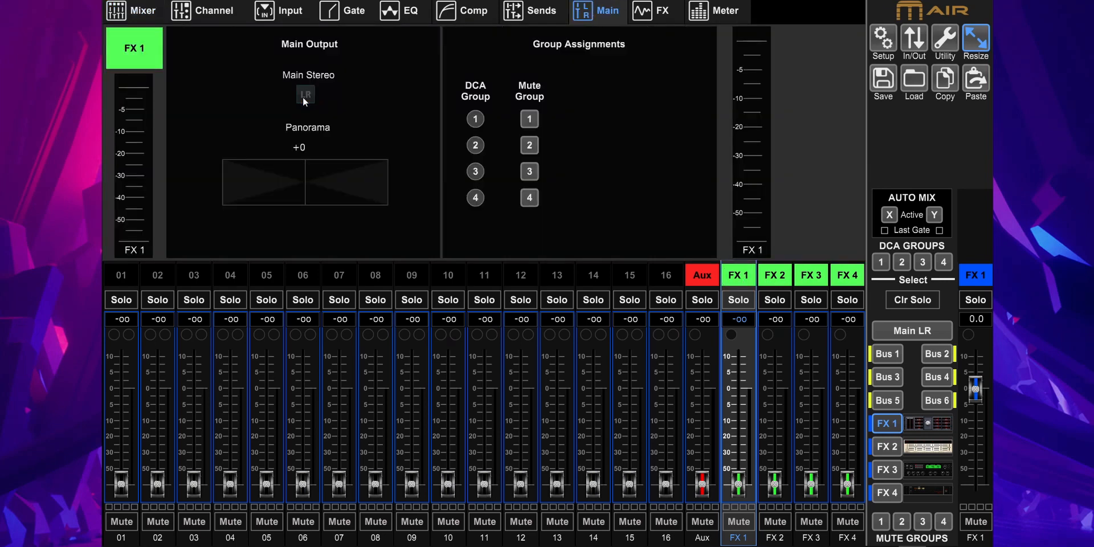
mouse_move(778, 283)
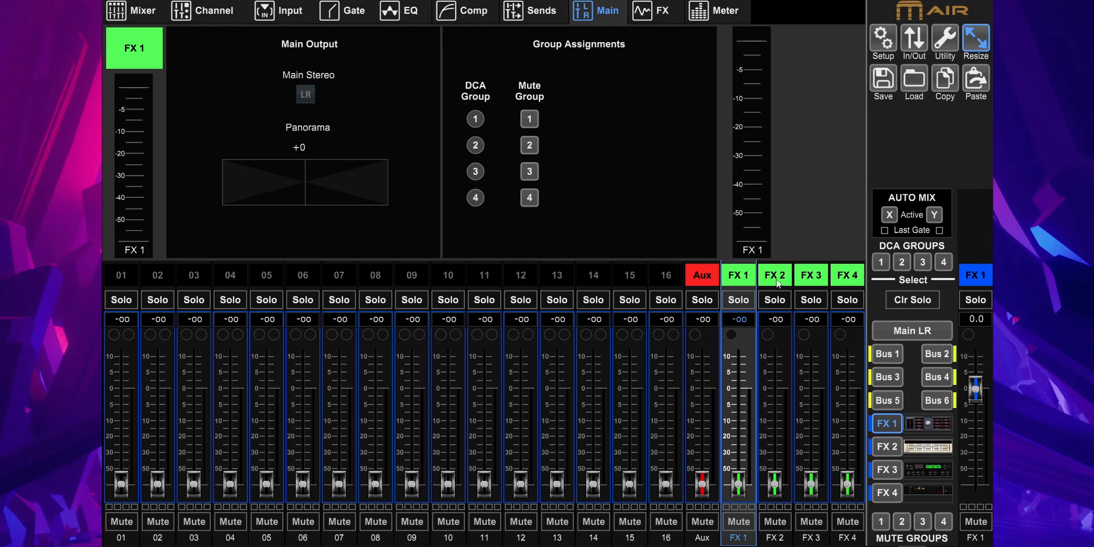
Review the Main Stereo assignment of the FX 2, FX 3 and FX 4 returns
click(775, 274)
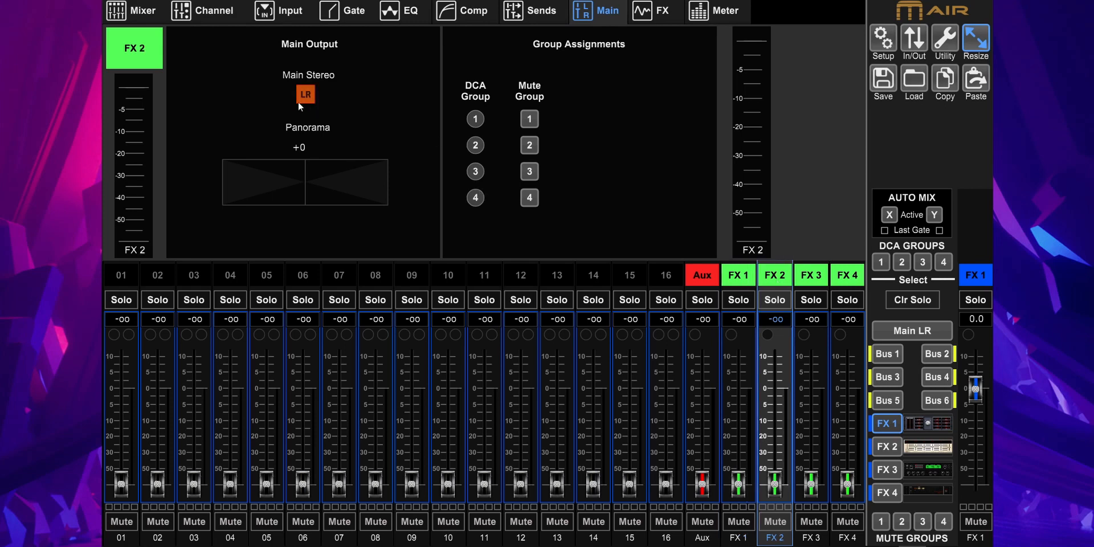
click(810, 274)
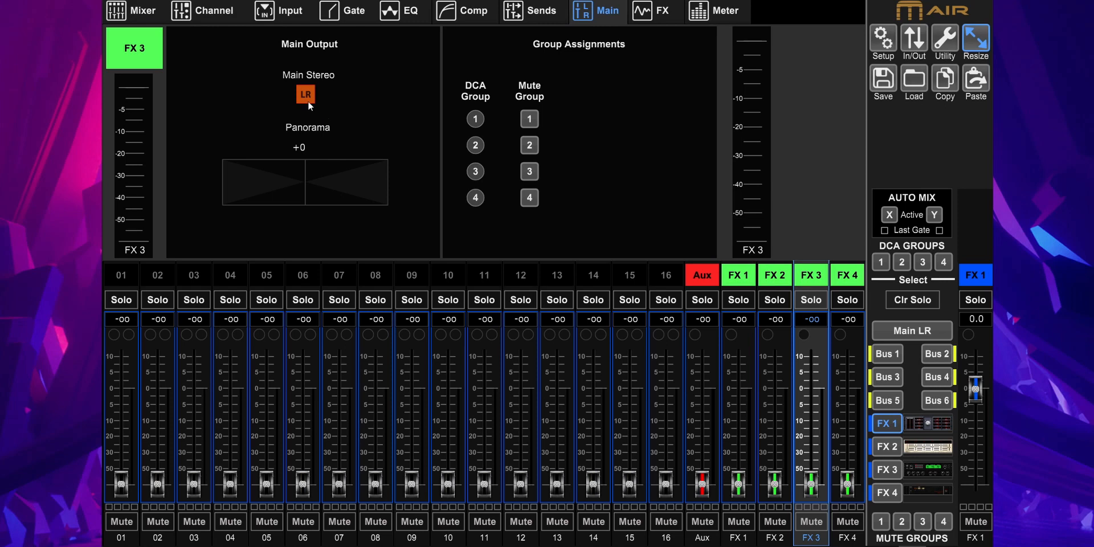
click(847, 274)
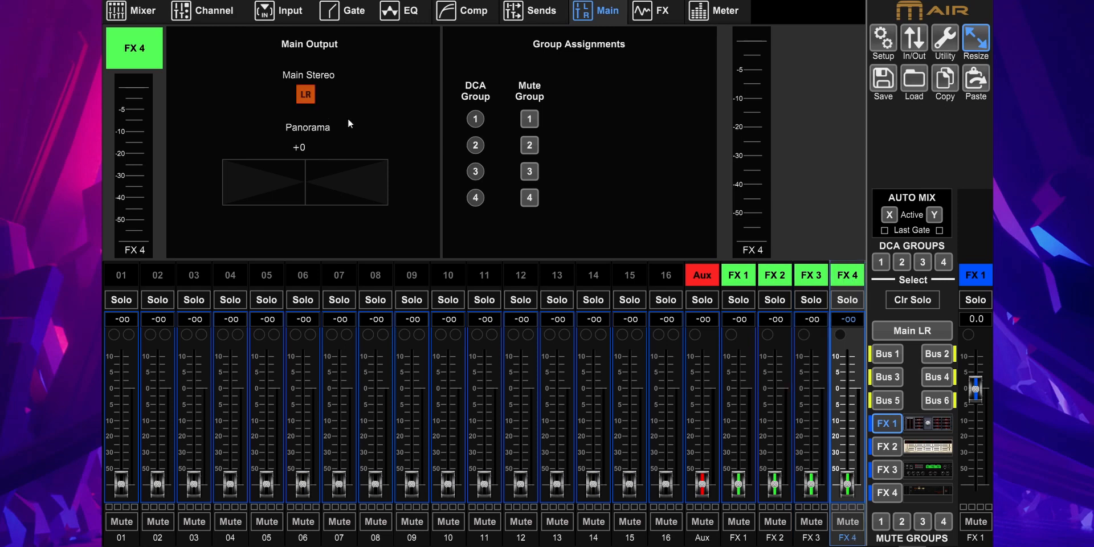